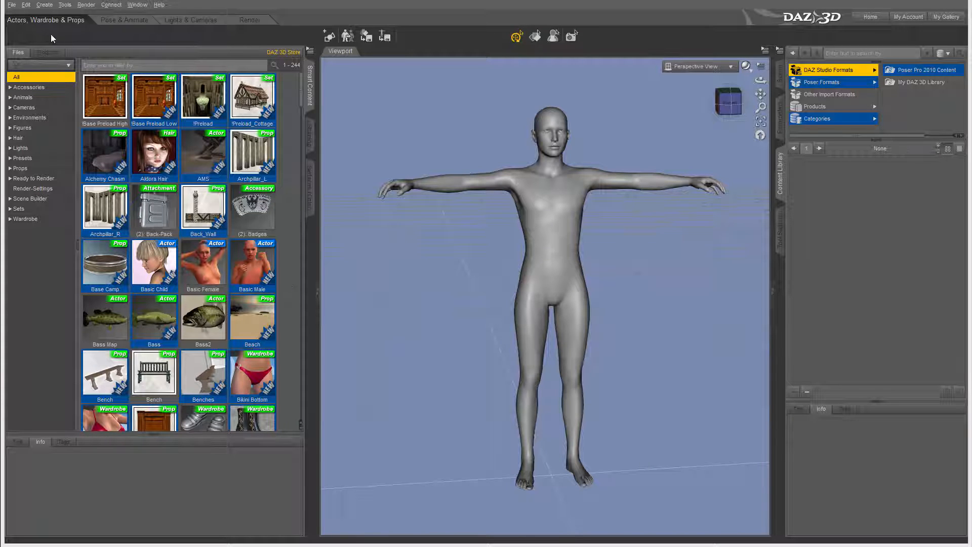
mouse_move(81, 32)
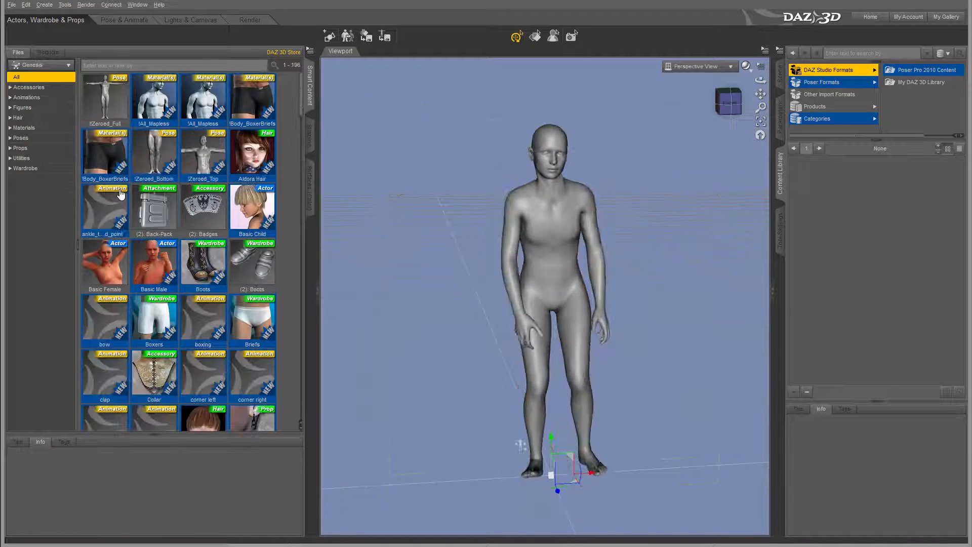
- Filter the content library to Genesis and show its Poses category
click(20, 138)
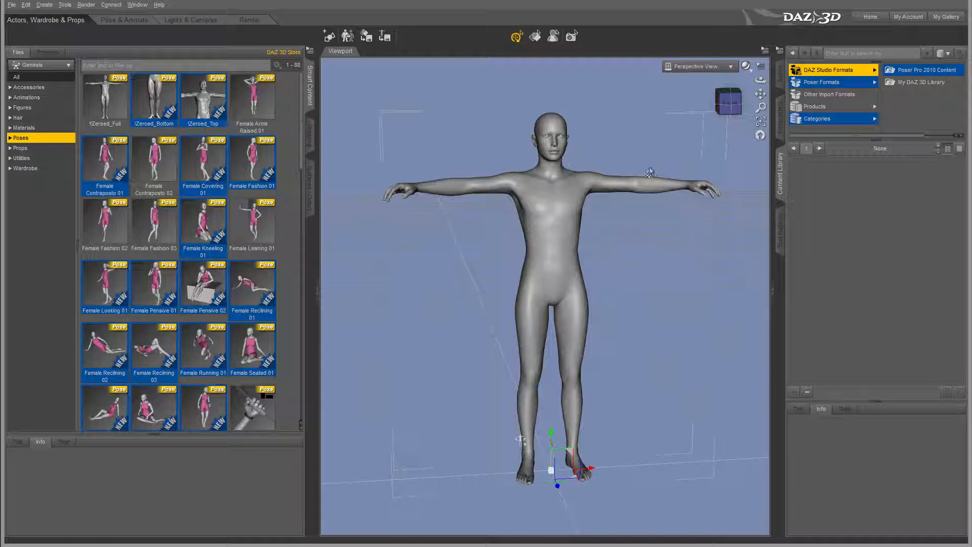
click(555, 199)
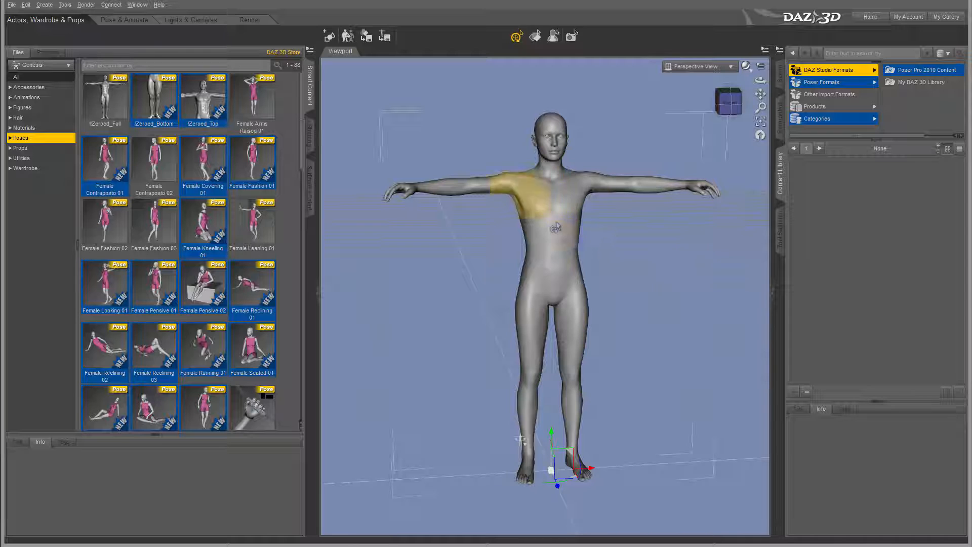
mouse_move(123, 20)
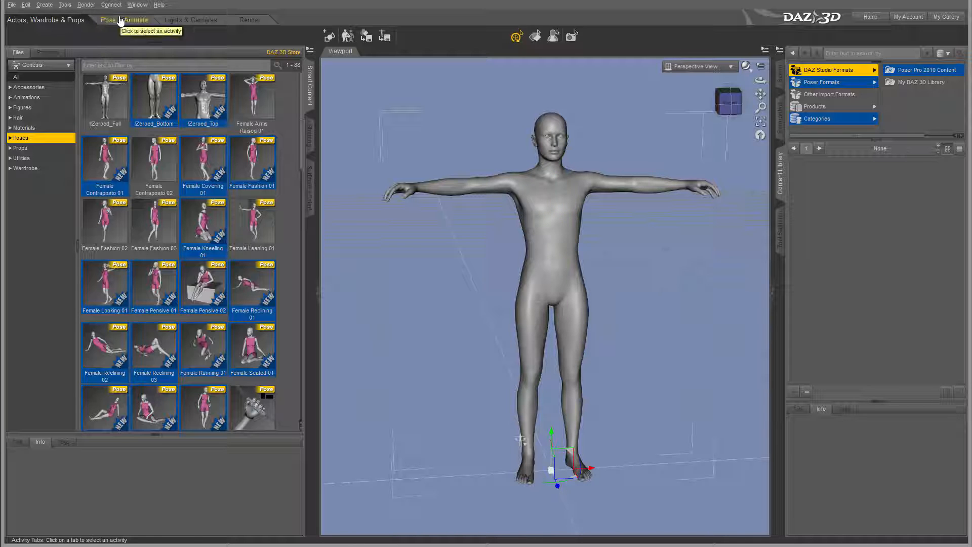
- Switch to Pose & Animate and browse the Genesis presets, briefly showing the preset info panel
click(123, 20)
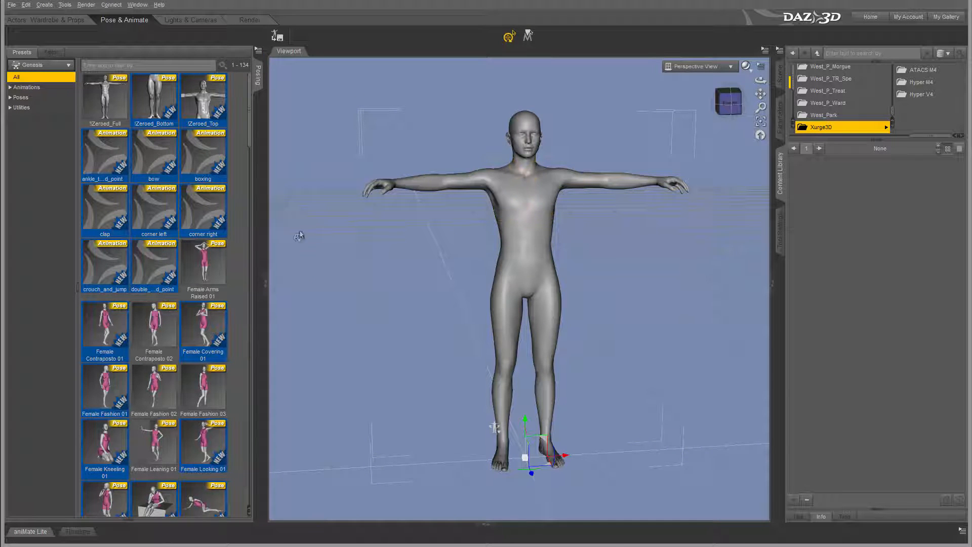
scroll(down, 3)
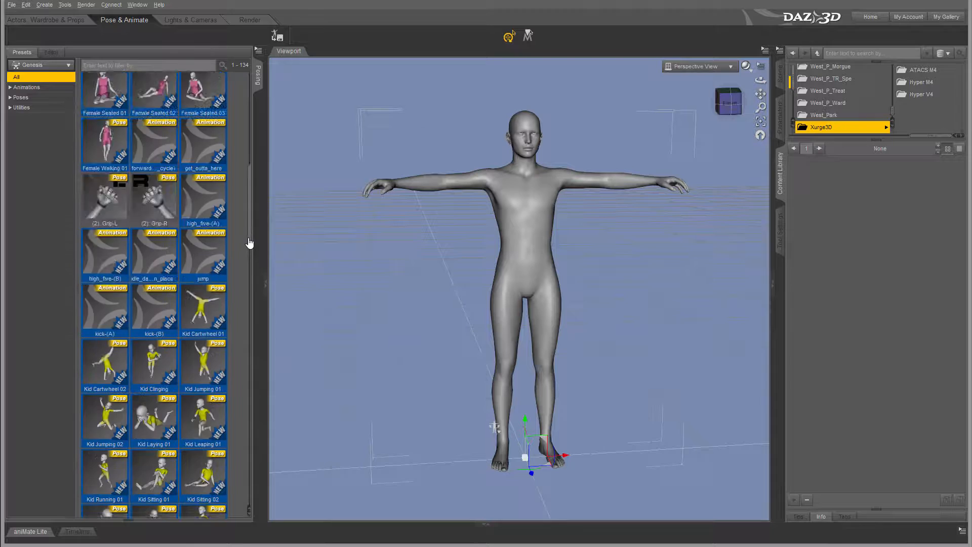
scroll(up, 3)
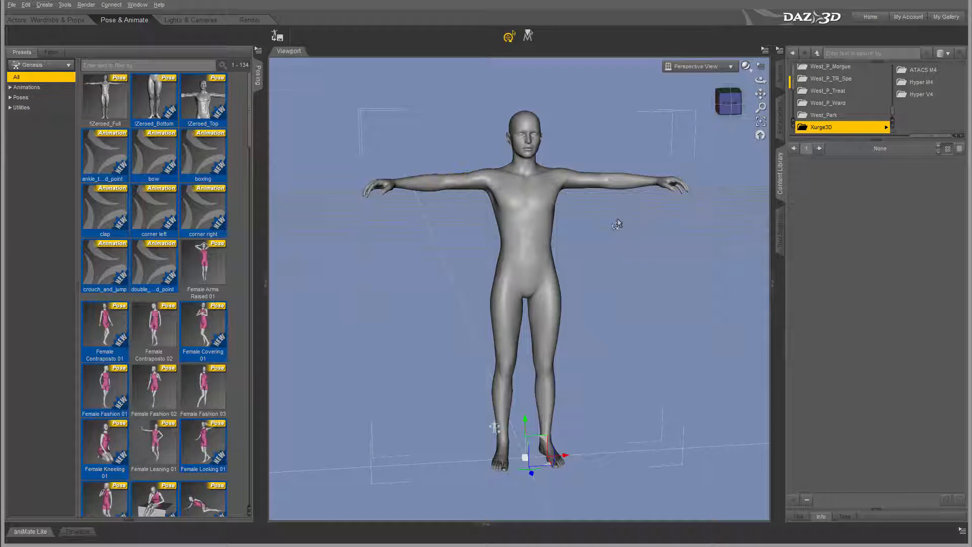
mouse_move(128, 526)
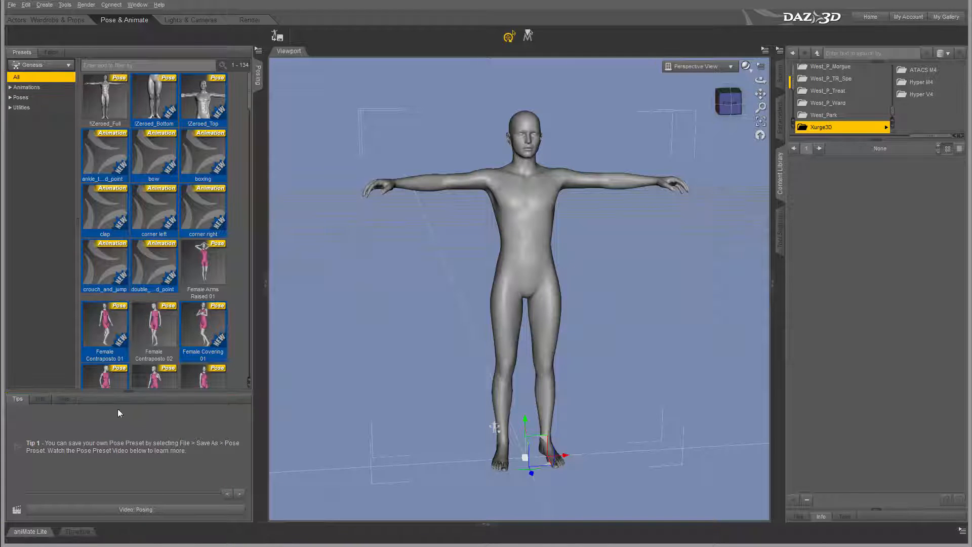
click(62, 399)
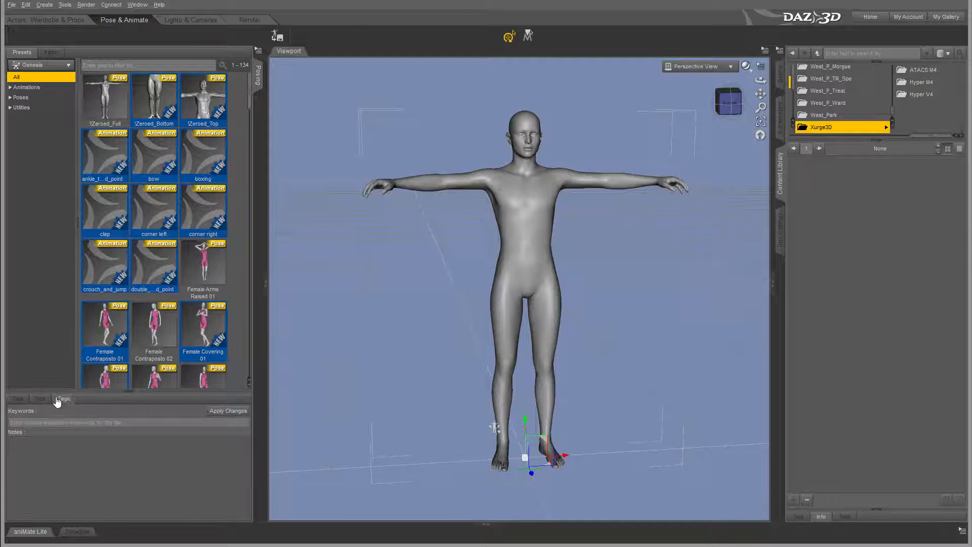
click(18, 398)
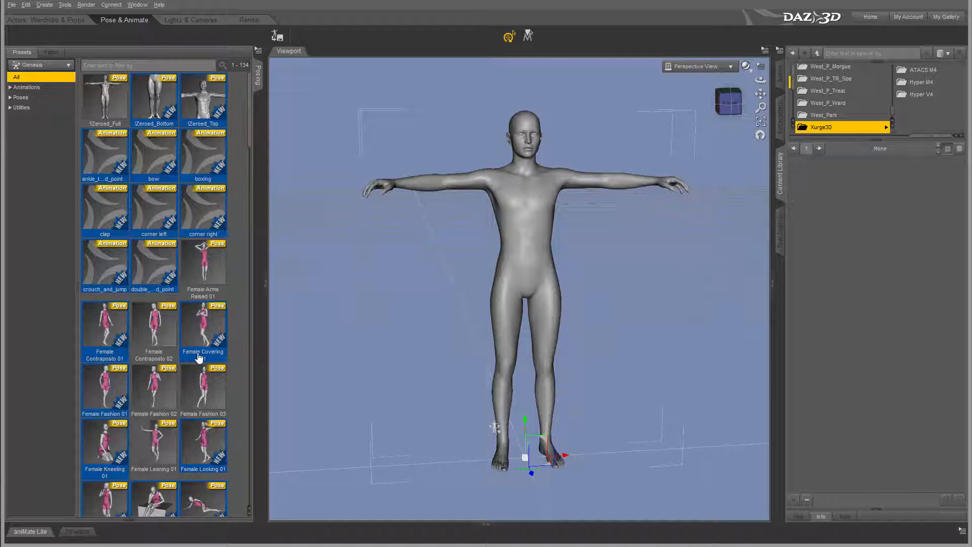
mouse_move(115, 344)
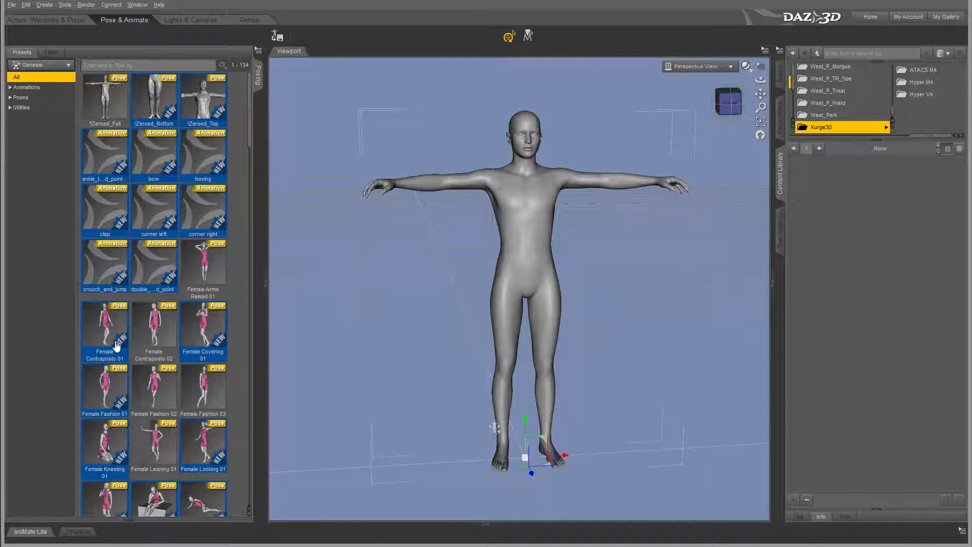
scroll(down, 3)
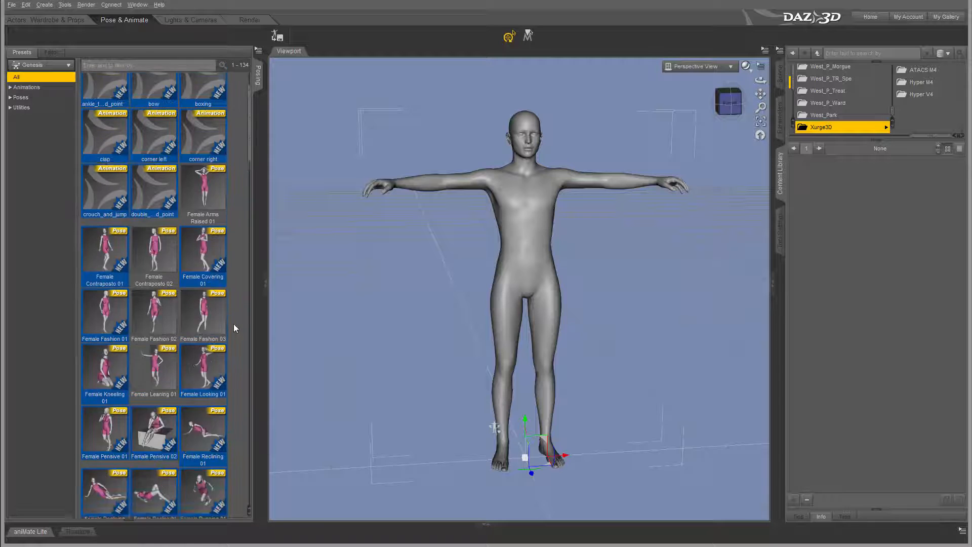
scroll(up, 3)
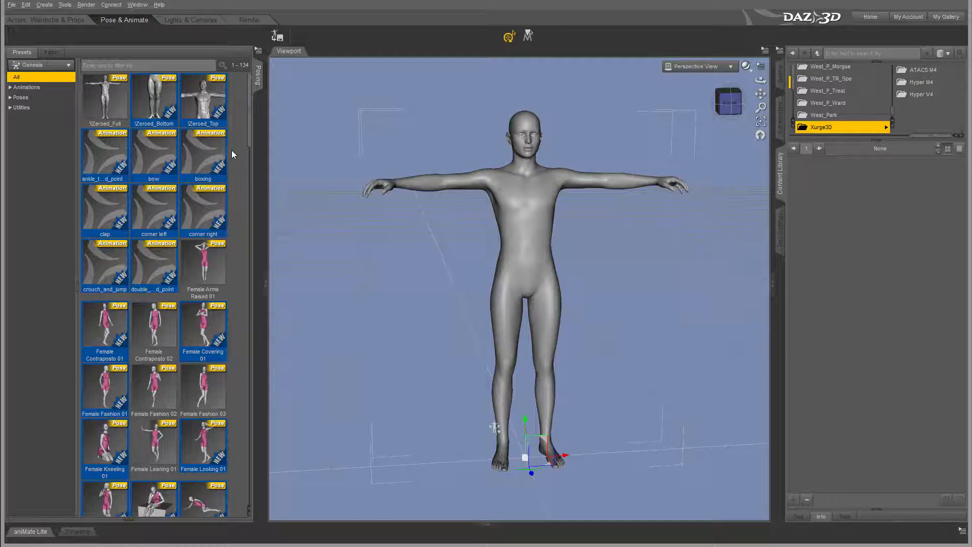
double_click(202, 152)
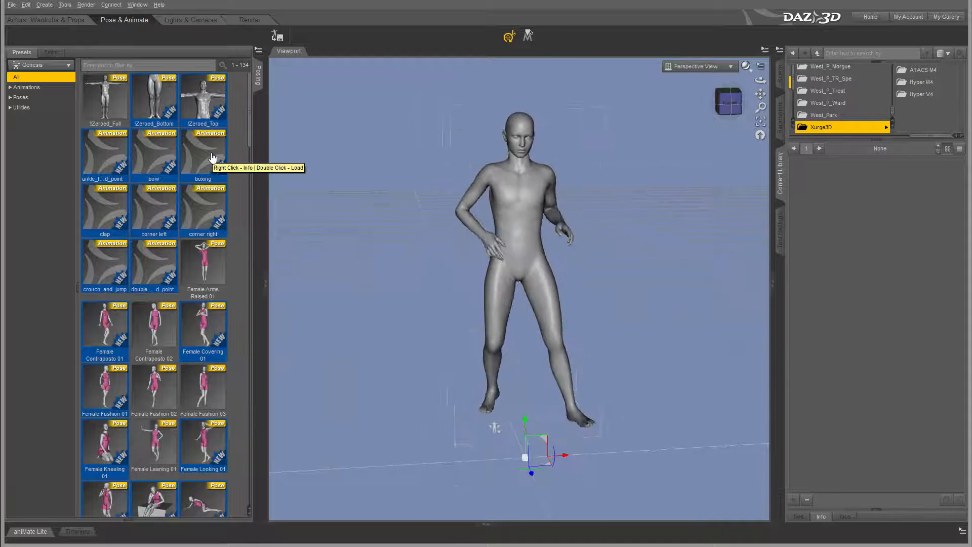
double_click(203, 152)
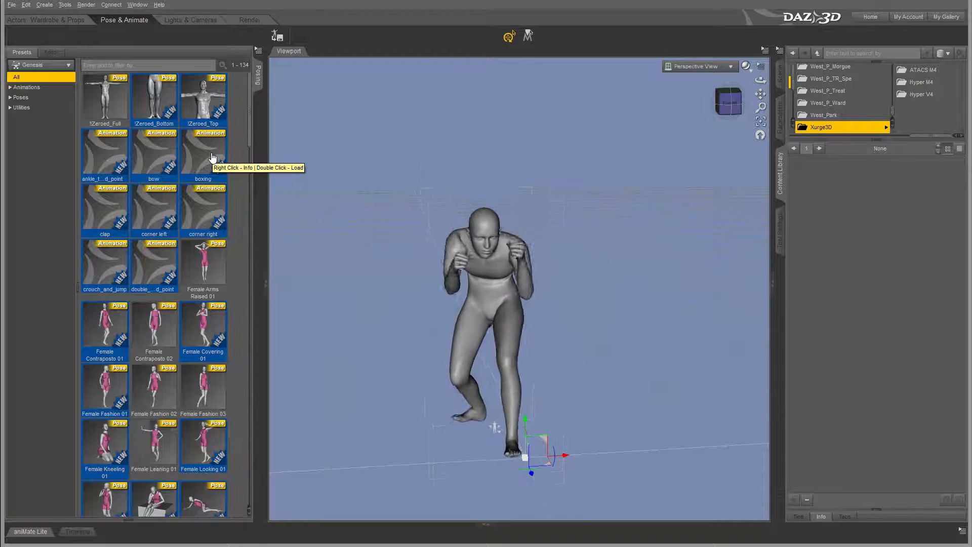
double_click(154, 152)
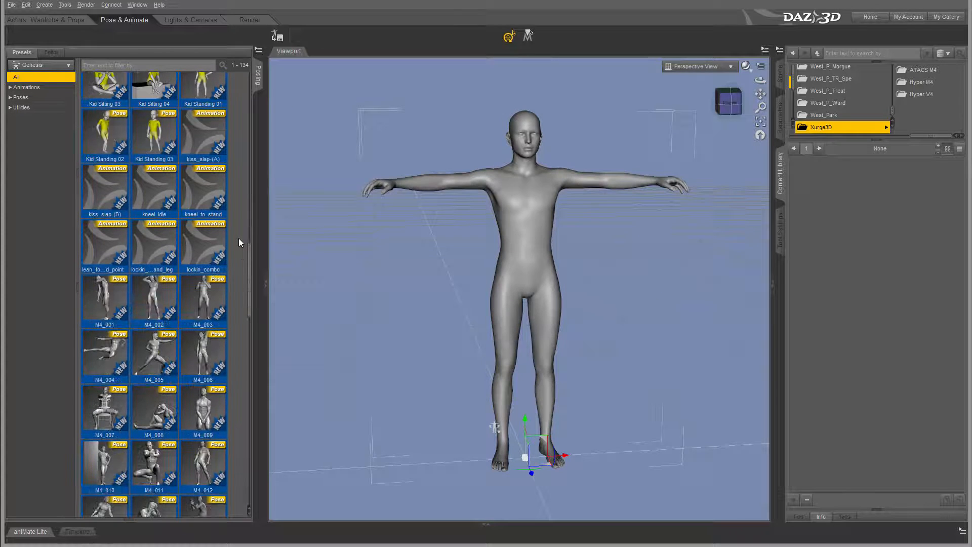
double_click(153, 190)
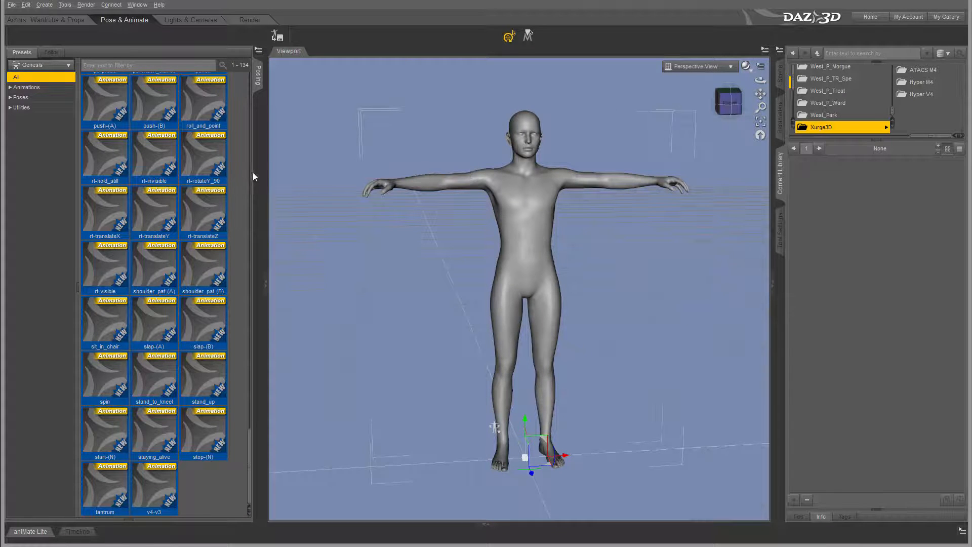
- Select the figure's head and then its chest in the viewport for a first rotation tweak
scroll(up, 3)
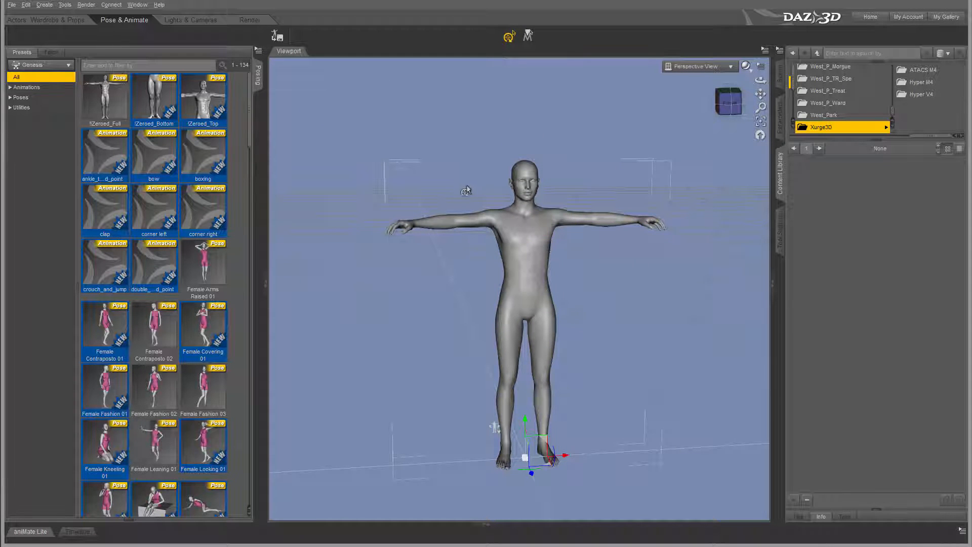
click(490, 225)
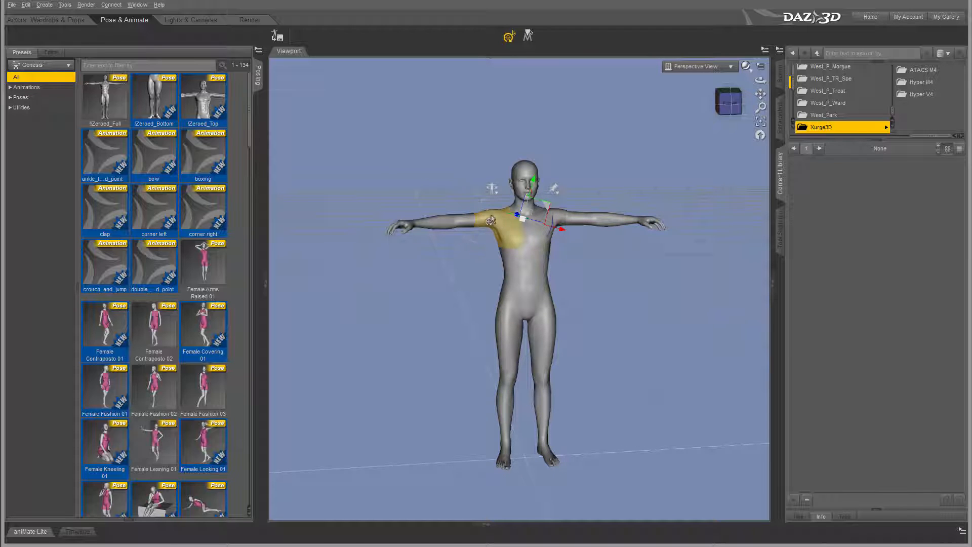
mouse_move(520, 225)
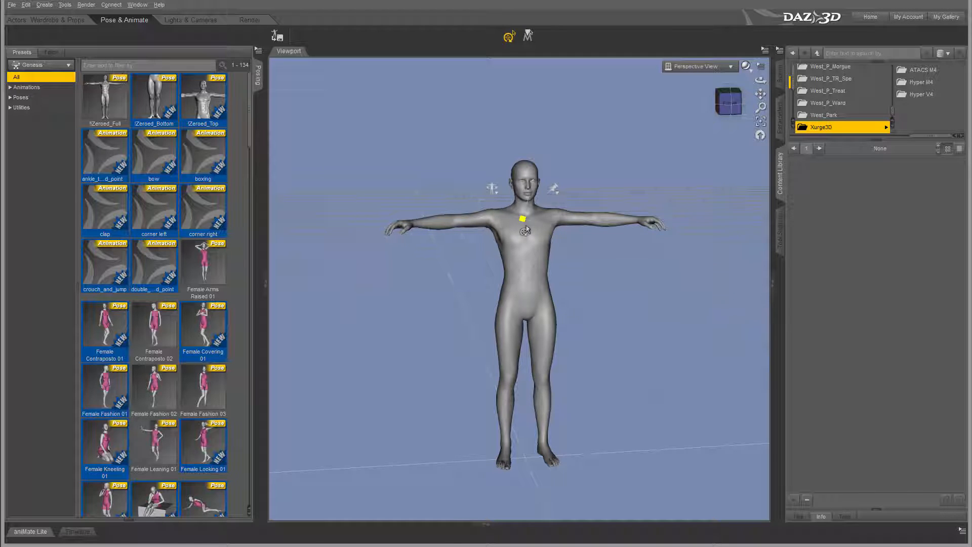
click(524, 223)
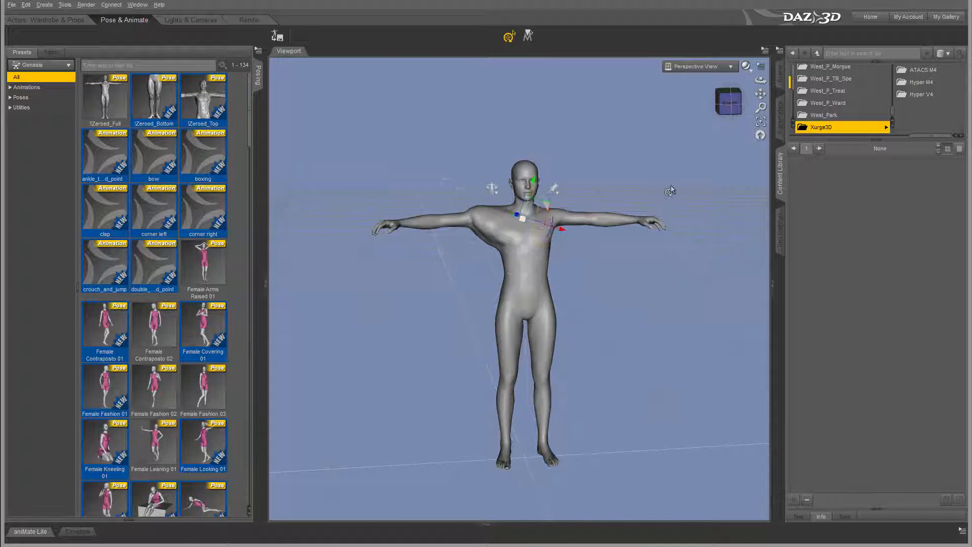
click(490, 226)
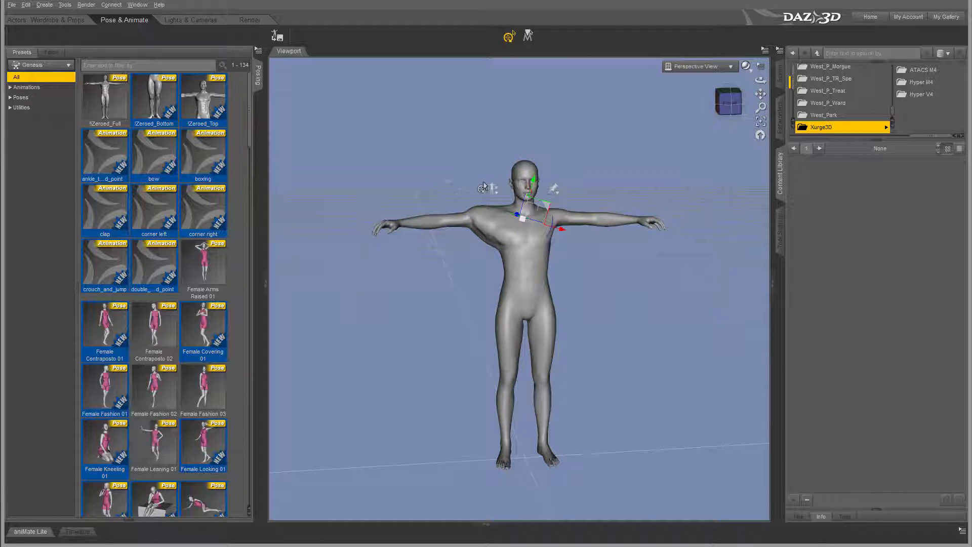
- Restore the whole figure to its default pose and turn rotation limits on via the Universal tool menu
right_click(488, 188)
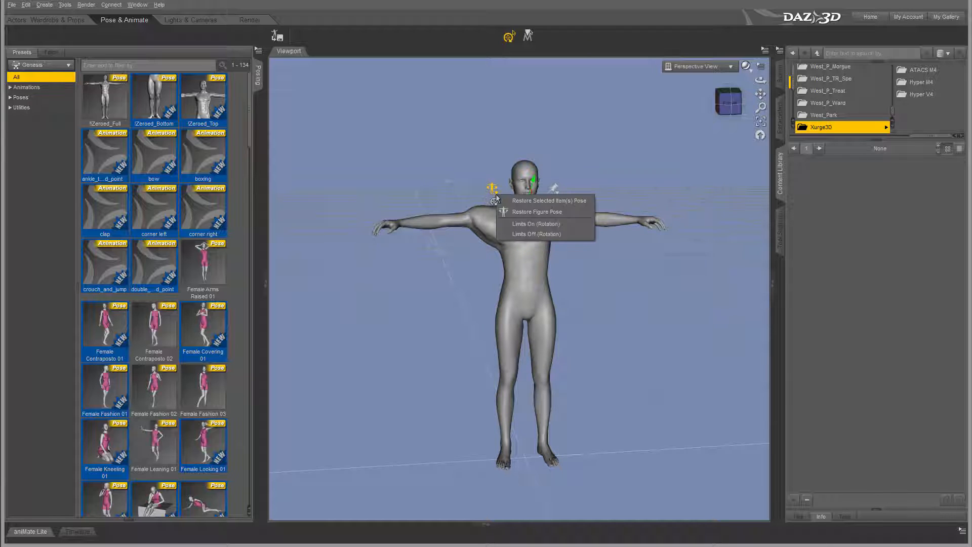
mouse_move(546, 212)
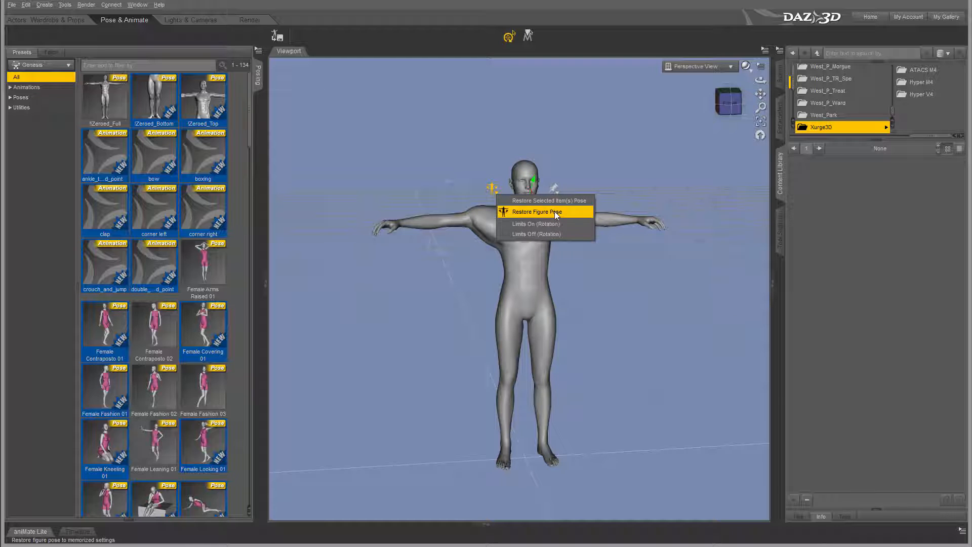
click(536, 212)
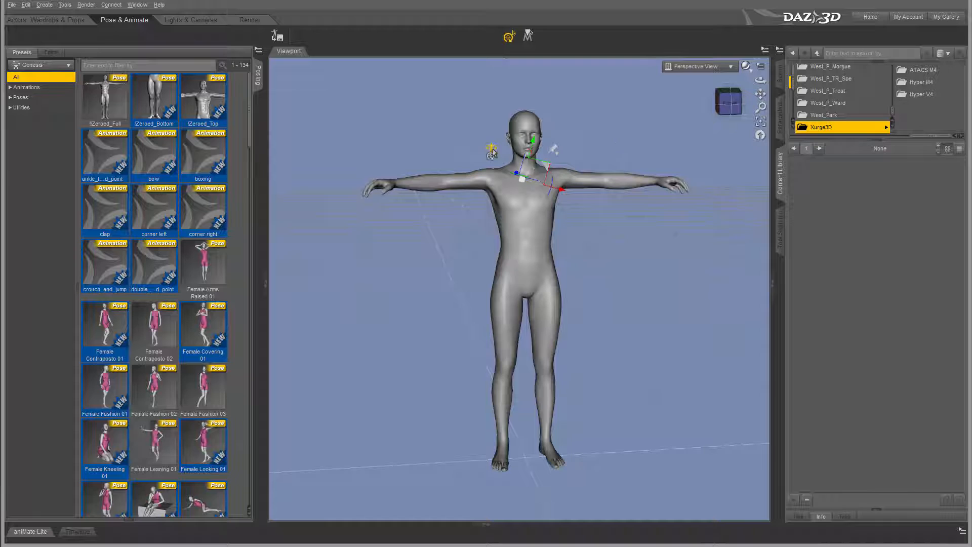
right_click(532, 158)
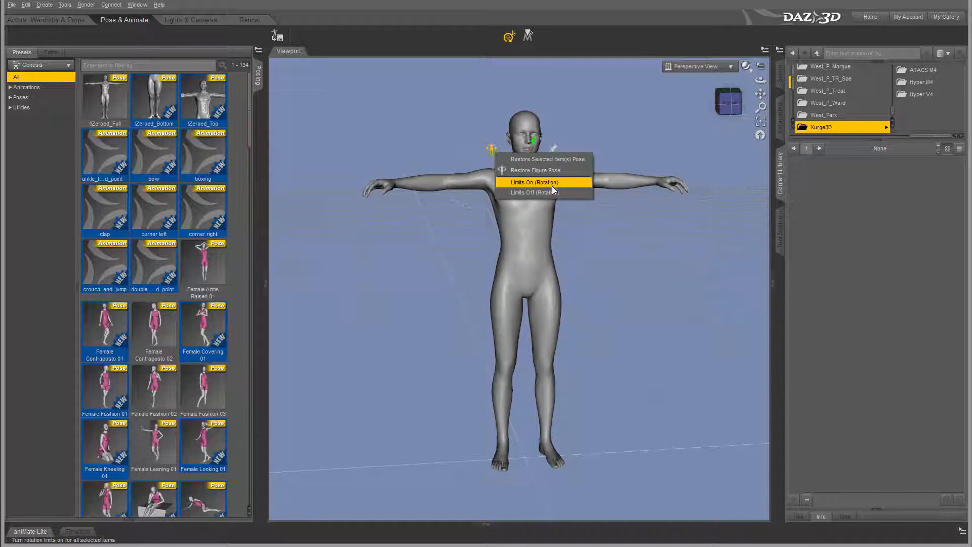
mouse_move(612, 123)
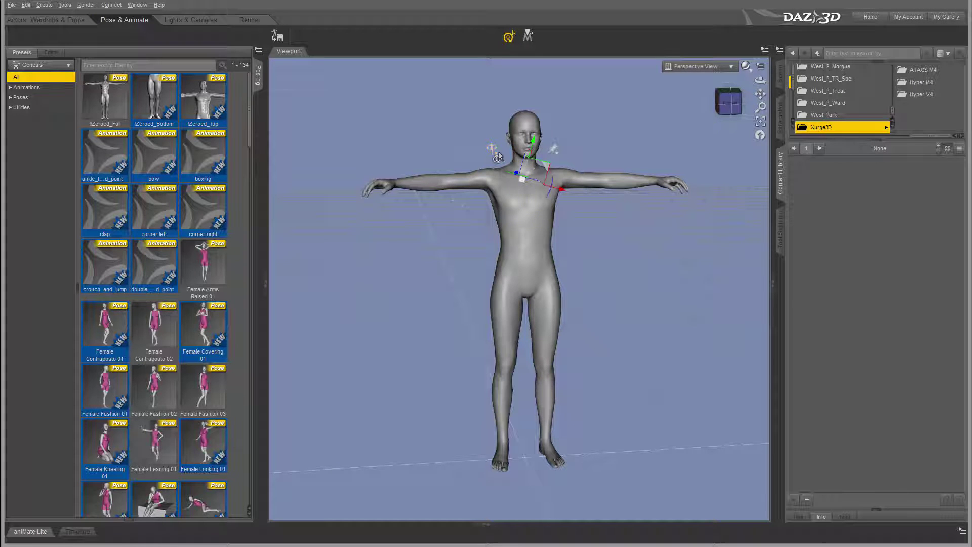
right_click(534, 173)
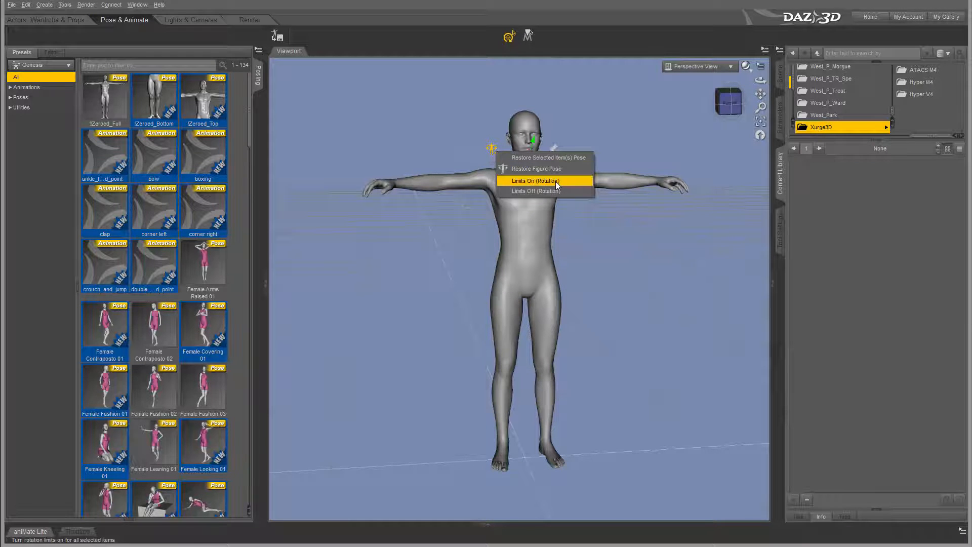
click(536, 181)
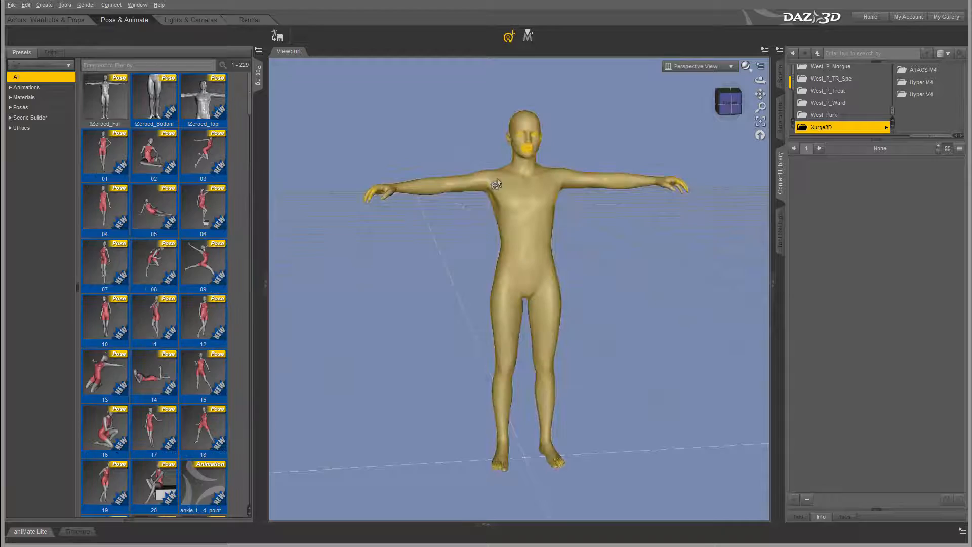
- Restore the figure's default pose again and select its right forearm
right_click(496, 158)
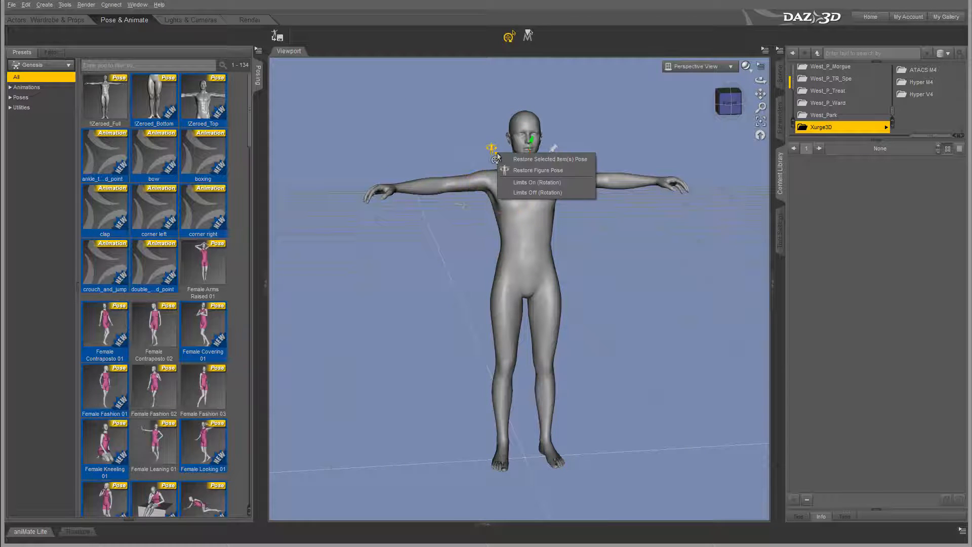
mouse_move(536, 181)
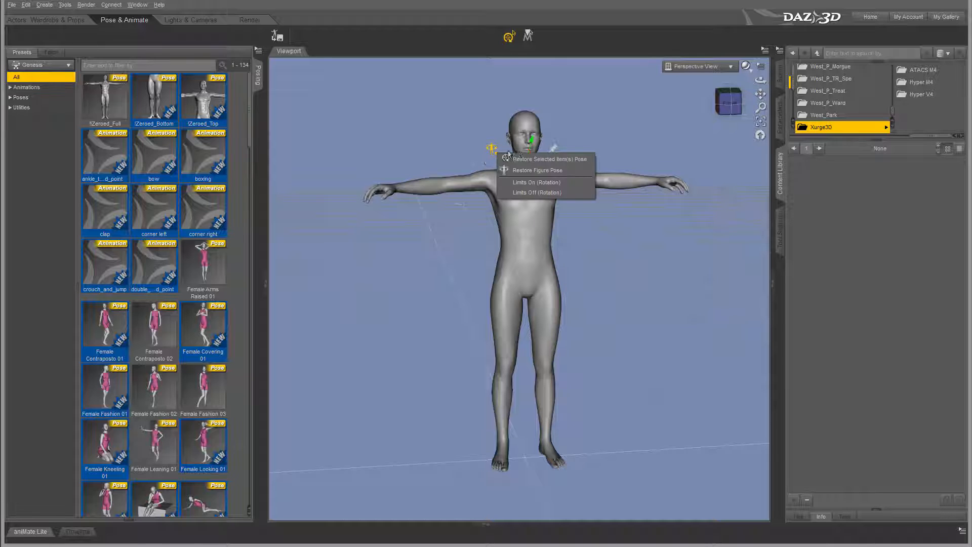
click(462, 178)
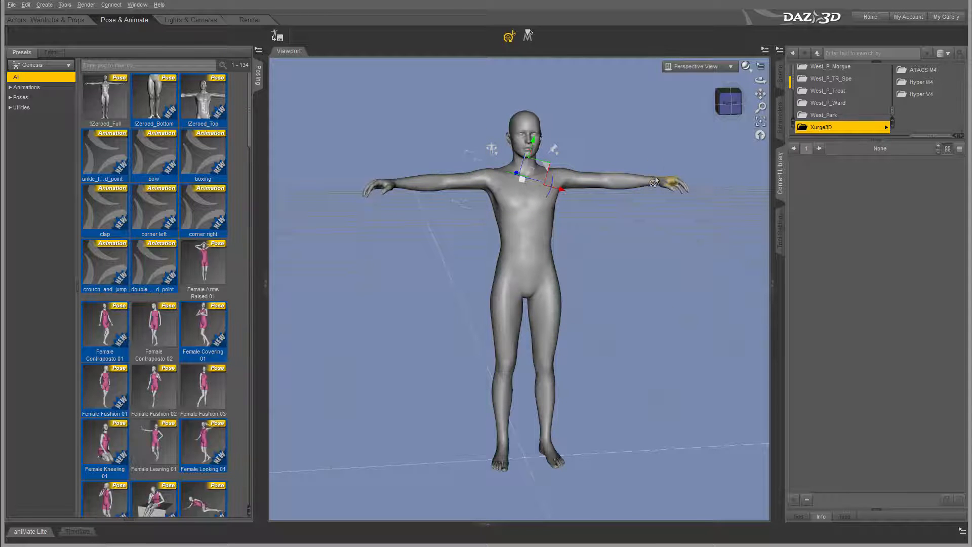
click(543, 391)
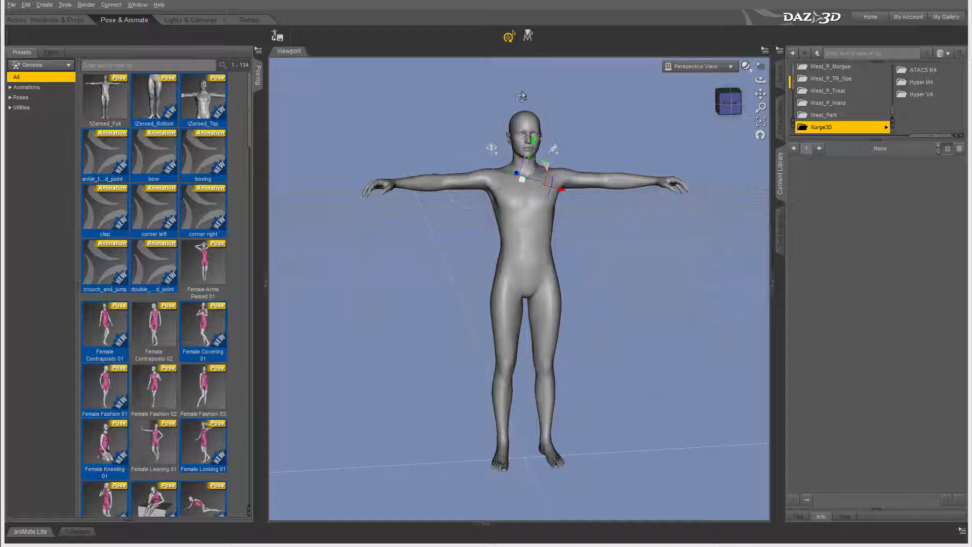
click(403, 184)
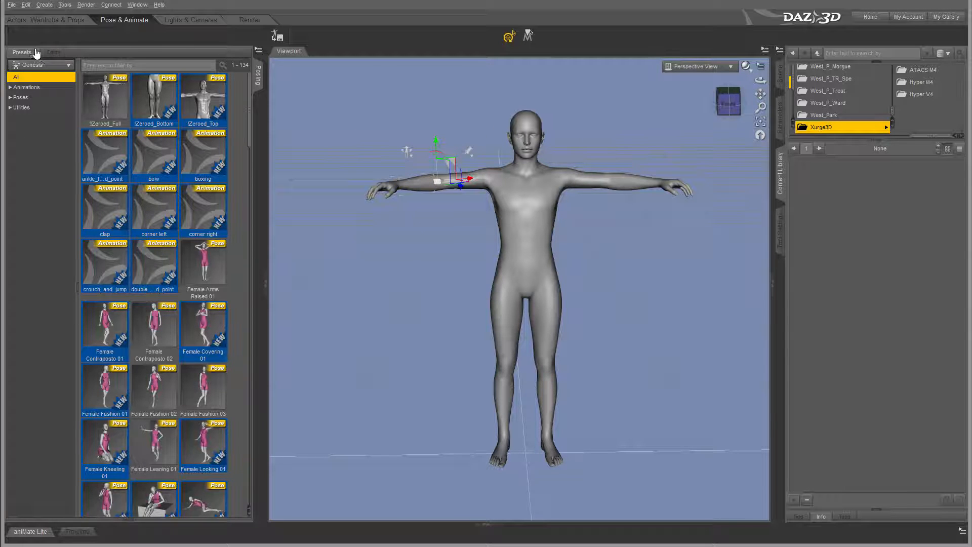
- Select Neck > Head in the Pose Editor and give the head a slight side tilt and twist
click(51, 51)
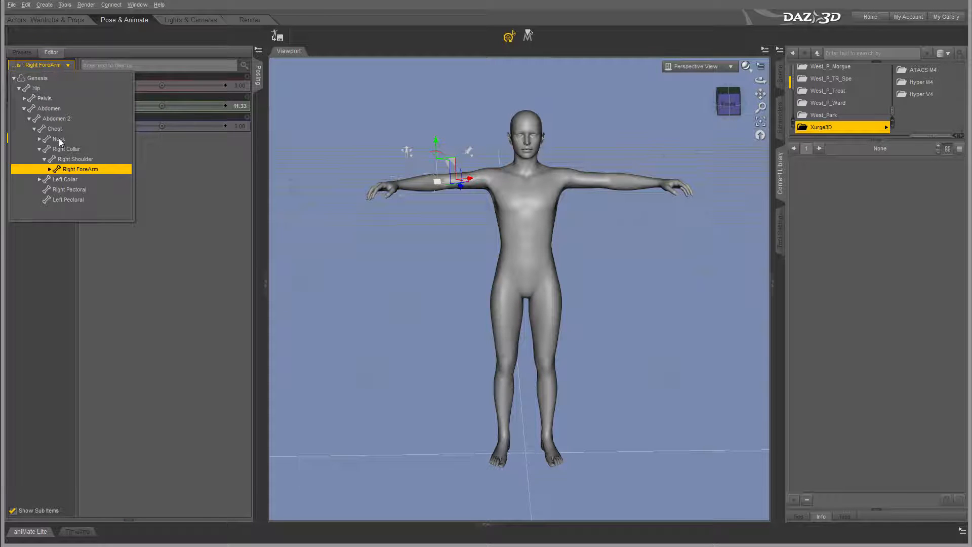
mouse_move(50, 156)
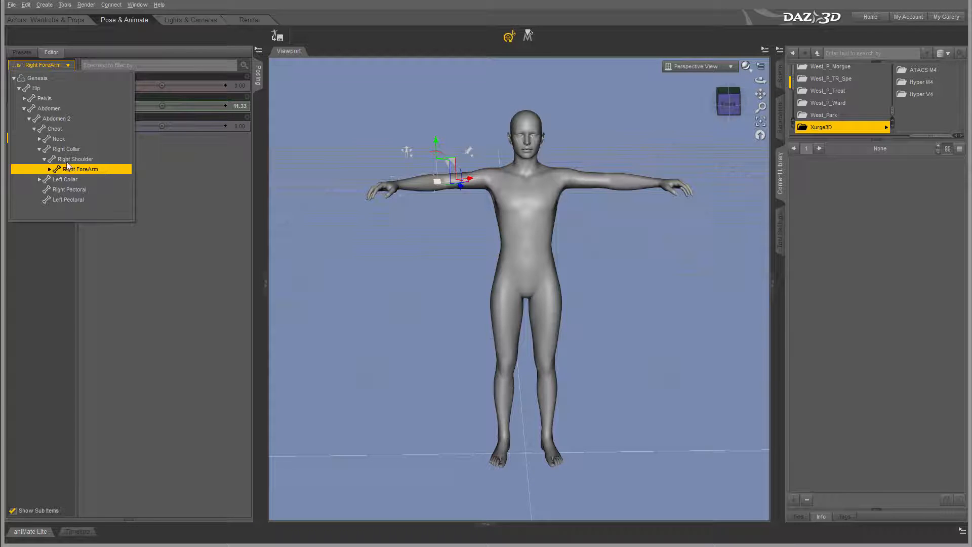
click(59, 139)
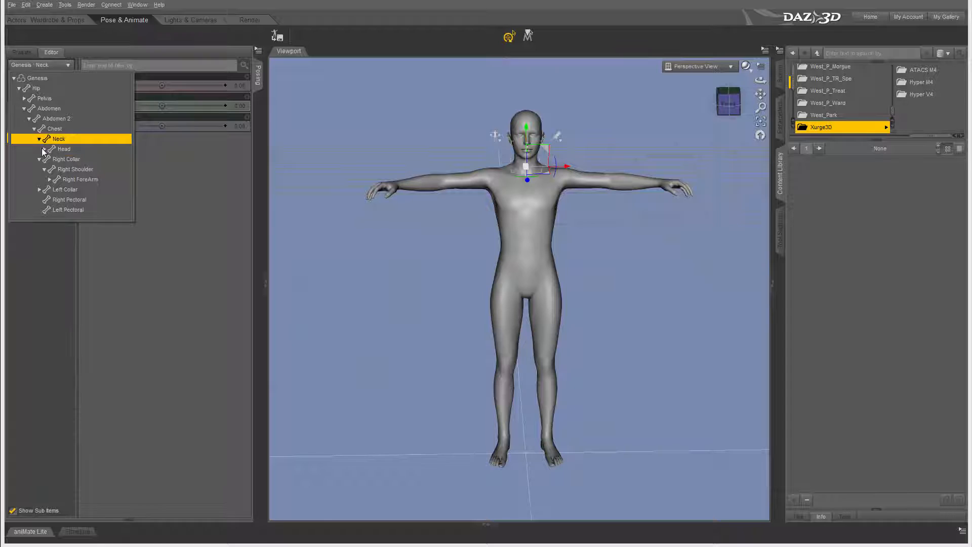
click(63, 149)
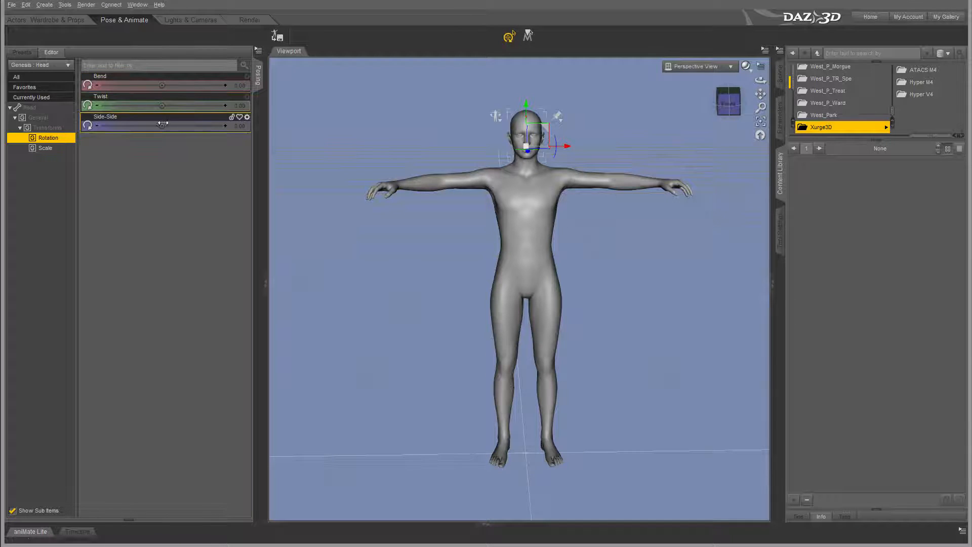
drag(161, 125, 181, 126)
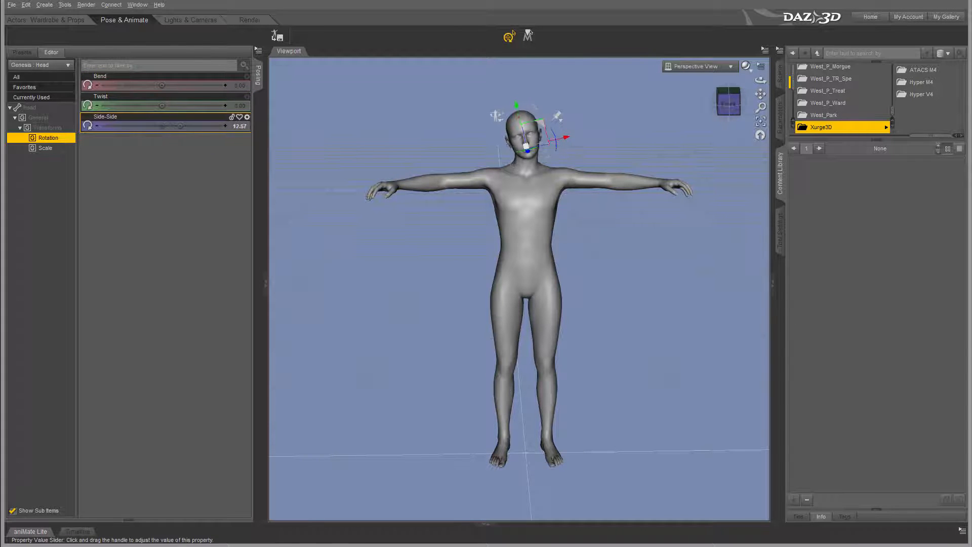
drag(181, 126, 162, 126)
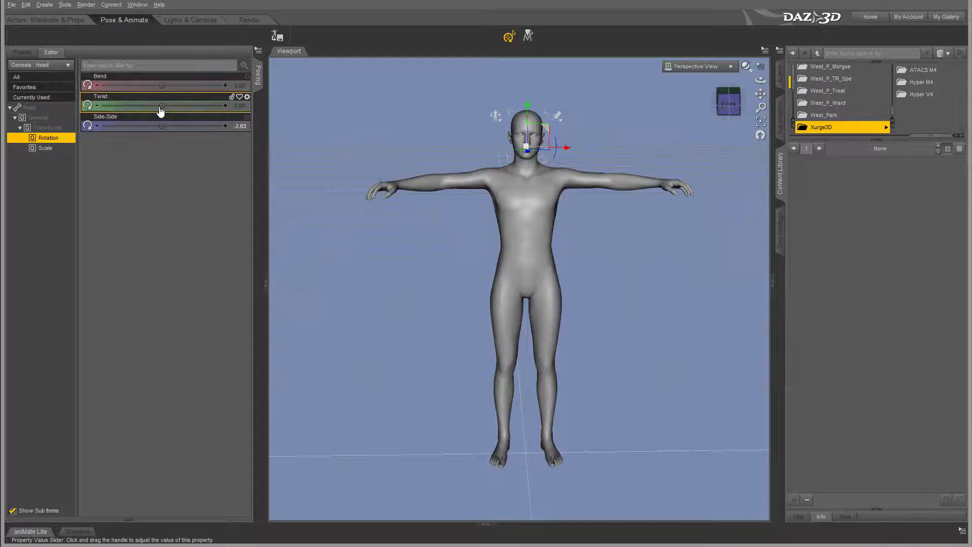
drag(162, 105, 184, 105)
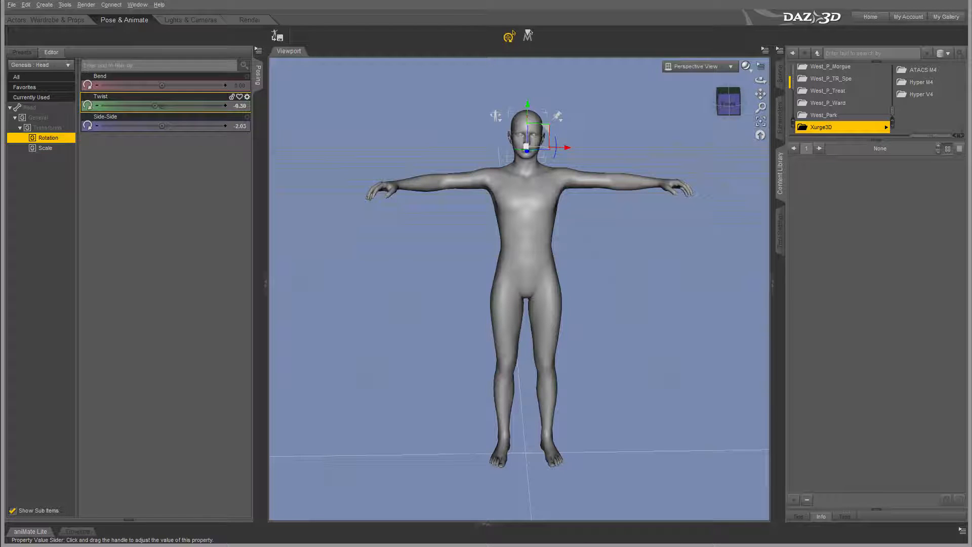
drag(161, 106, 158, 105)
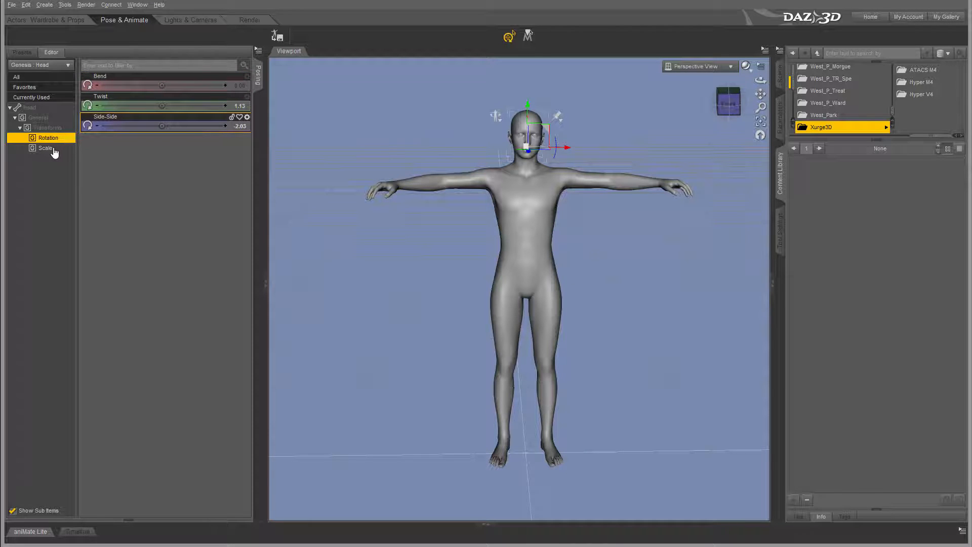
- Scale the head up to about 140%, then select the whole Genesis figure
click(45, 148)
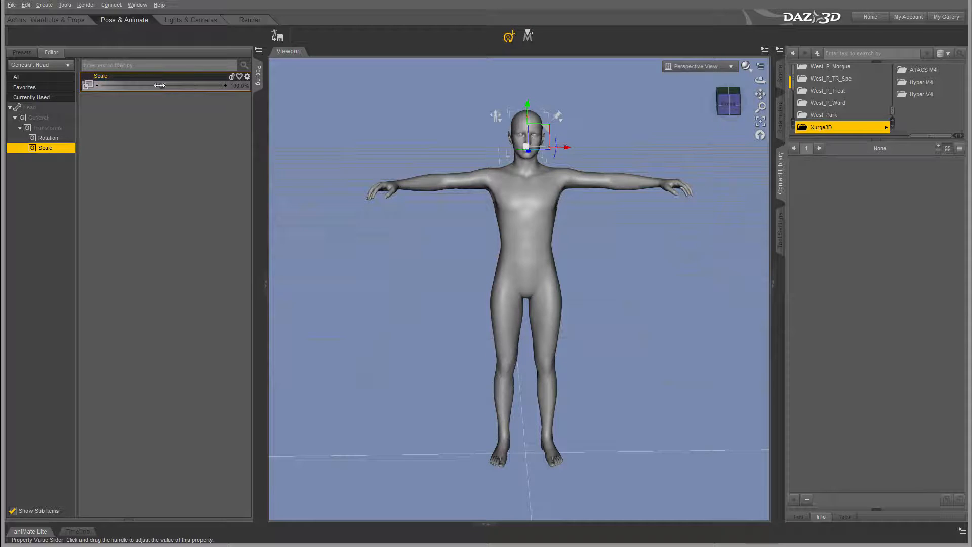
drag(161, 85, 134, 85)
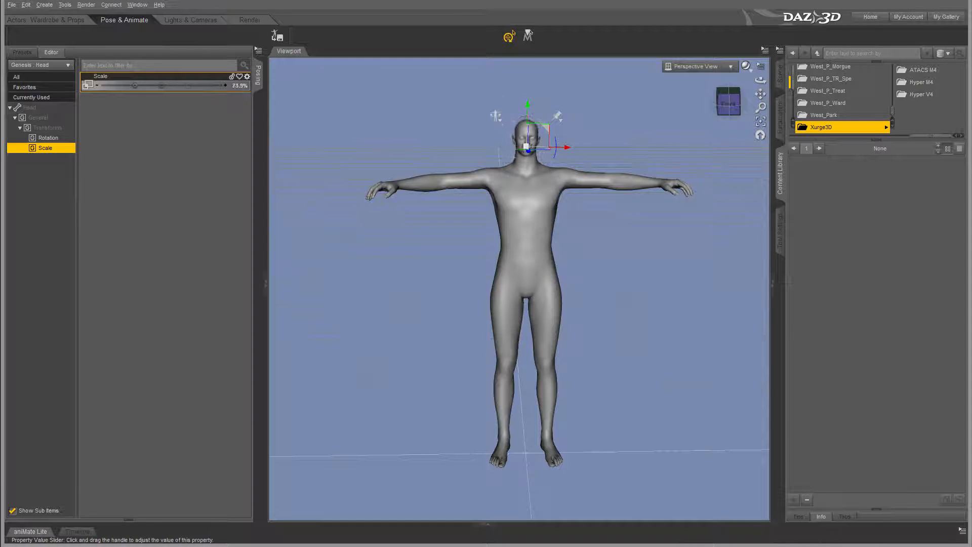
drag(99, 85, 160, 85)
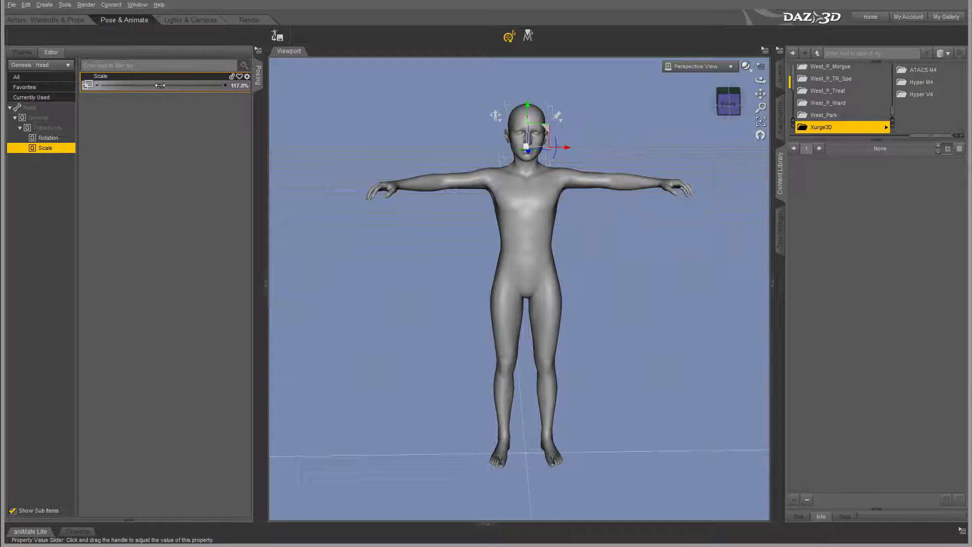
drag(143, 85, 162, 85)
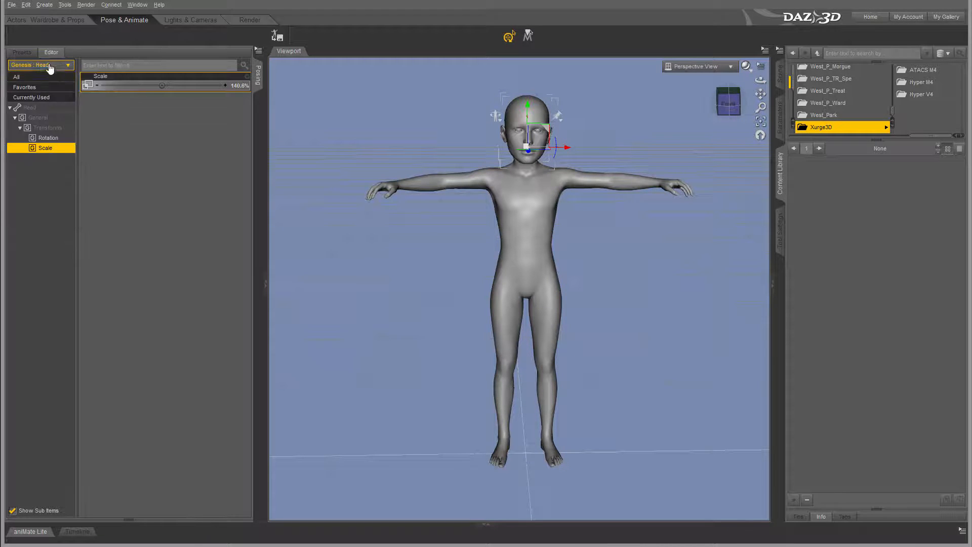
click(40, 64)
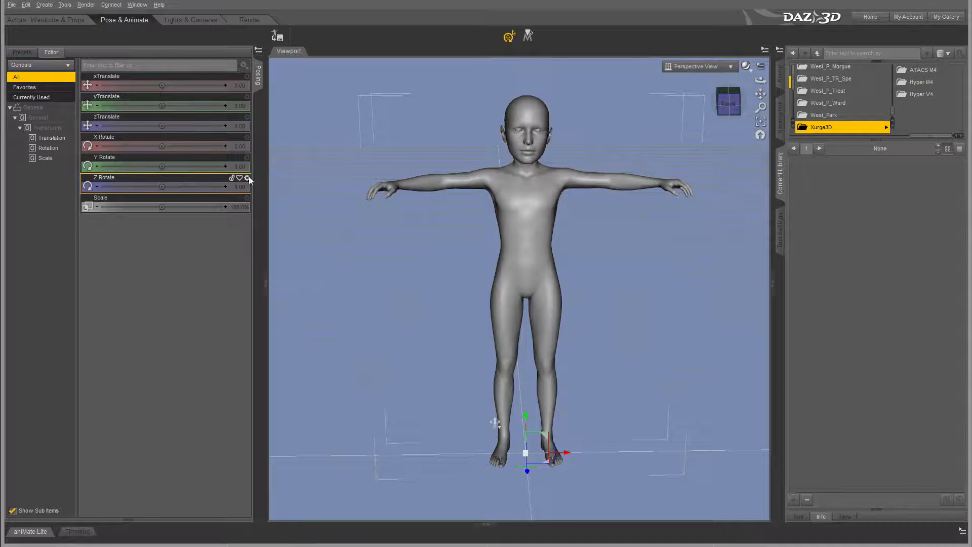
- Expand the Genesis node's General and Transforms groups and select the Chest bone
click(526, 242)
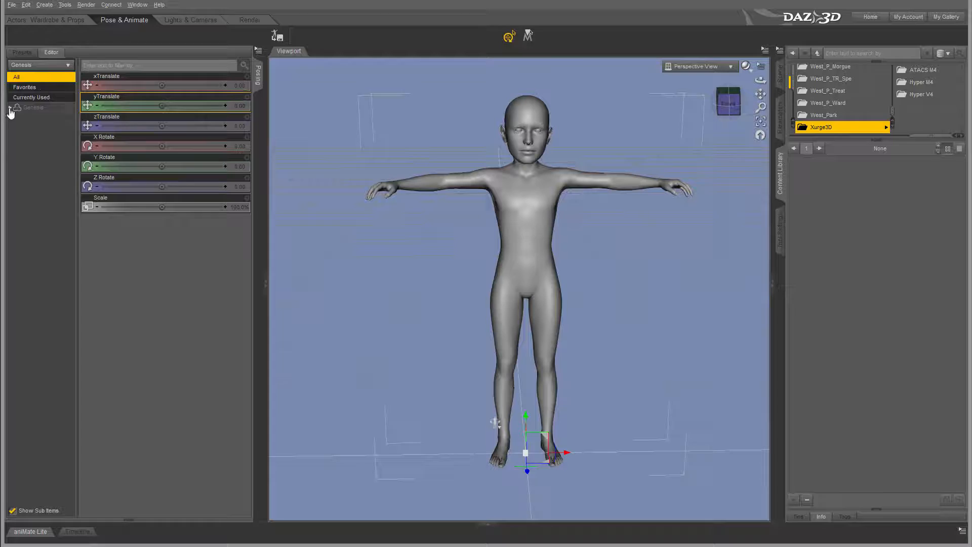
click(9, 107)
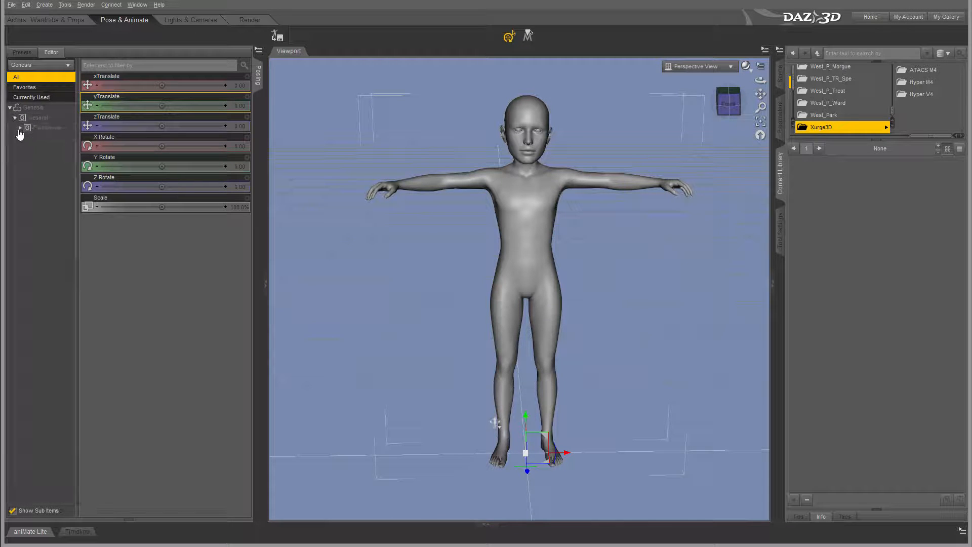
click(19, 128)
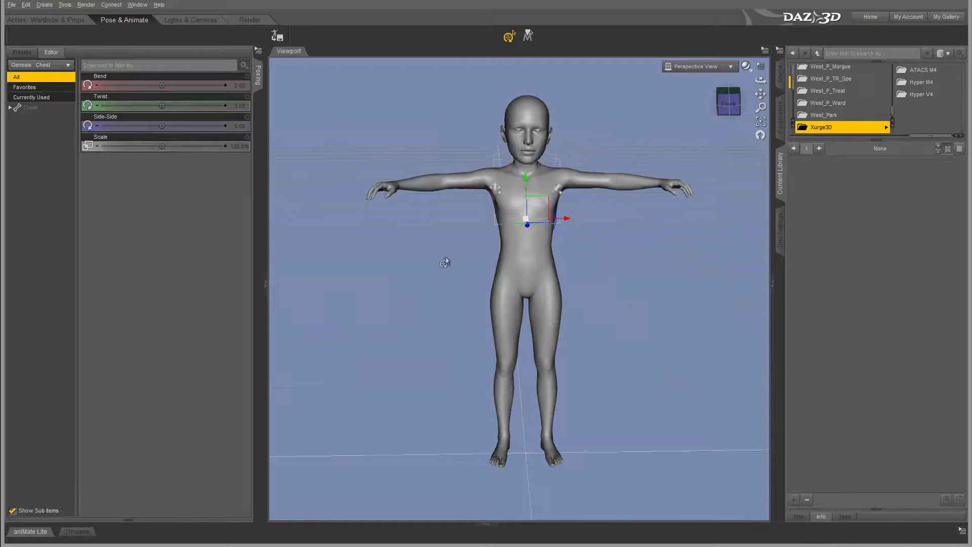
click(766, 52)
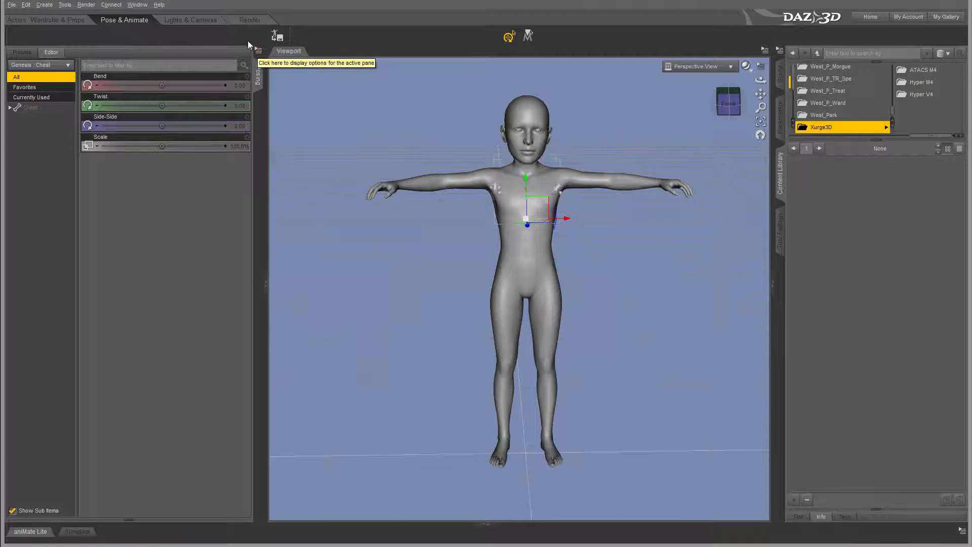
mouse_move(258, 50)
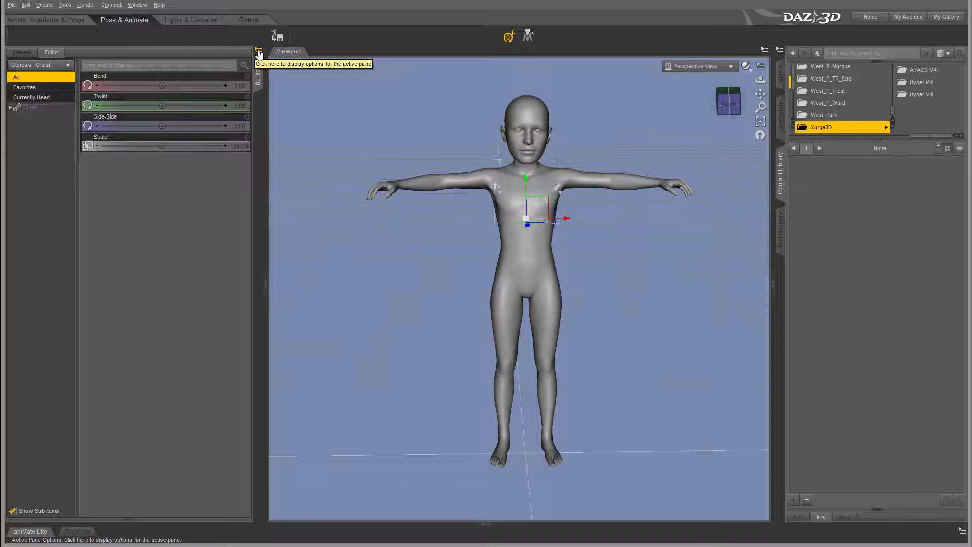
- Show and dismiss the posing pane's options menu before reaching the chest's Scale property options
click(46, 19)
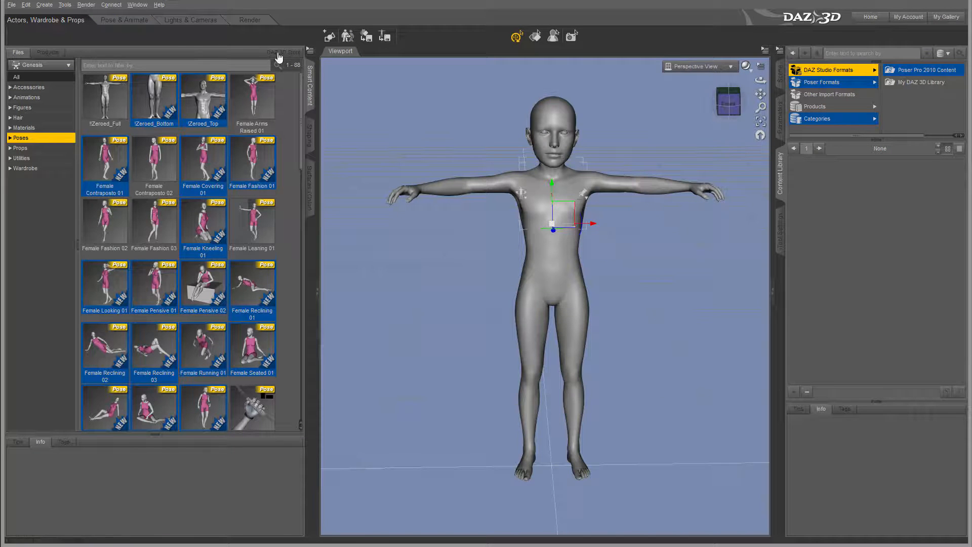
click(310, 51)
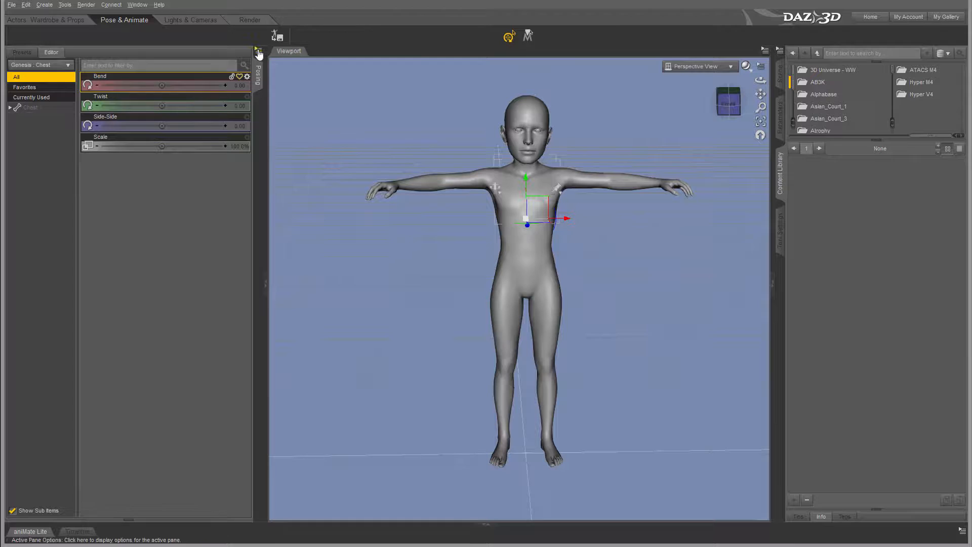
click(259, 52)
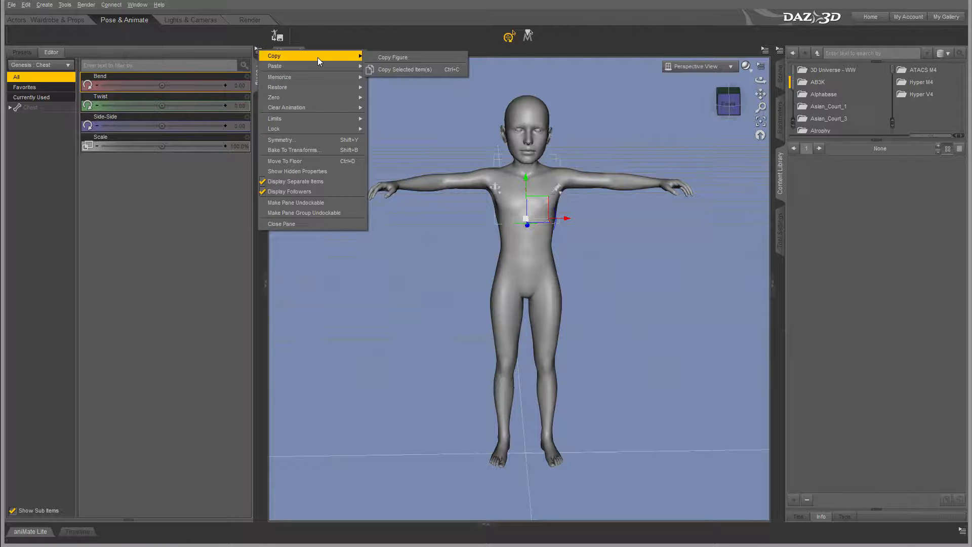
mouse_move(393, 57)
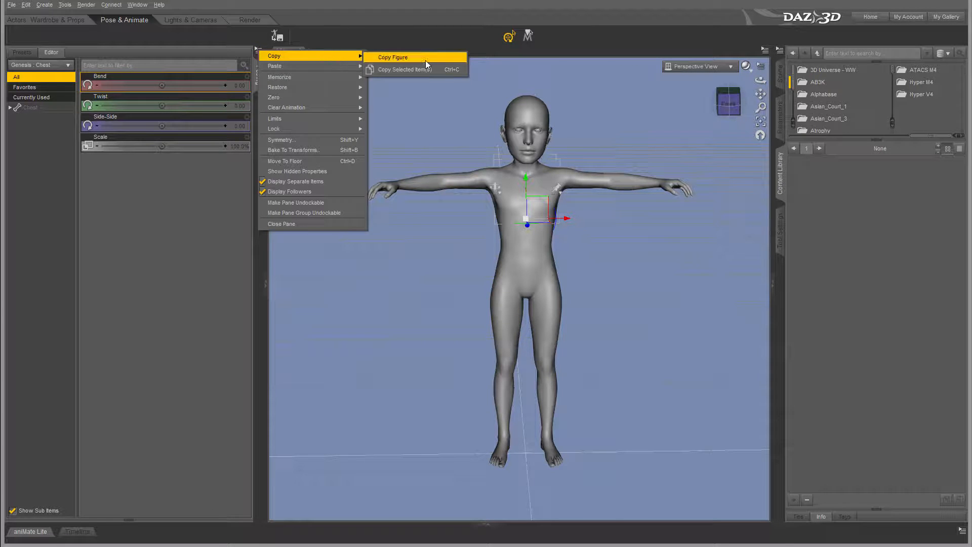
mouse_move(300, 66)
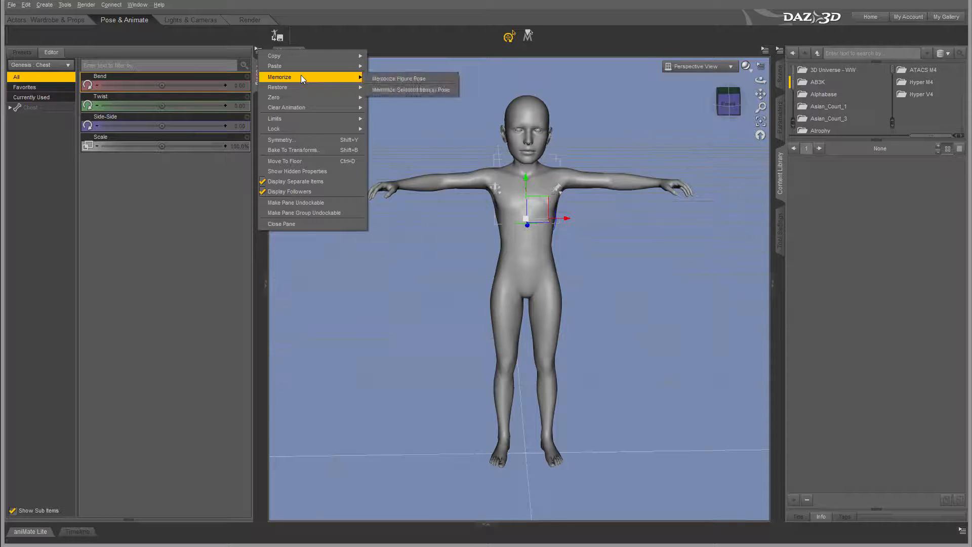
mouse_move(403, 78)
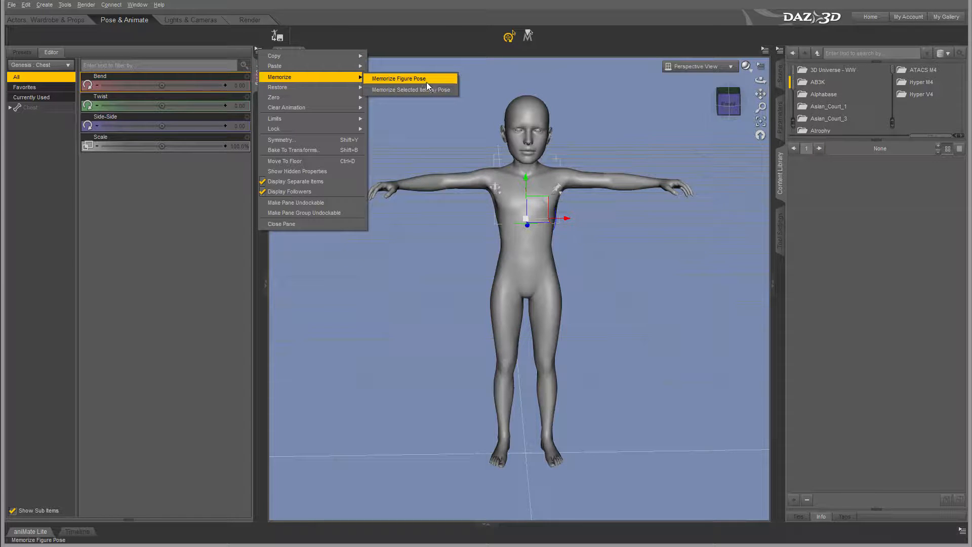
mouse_move(285, 87)
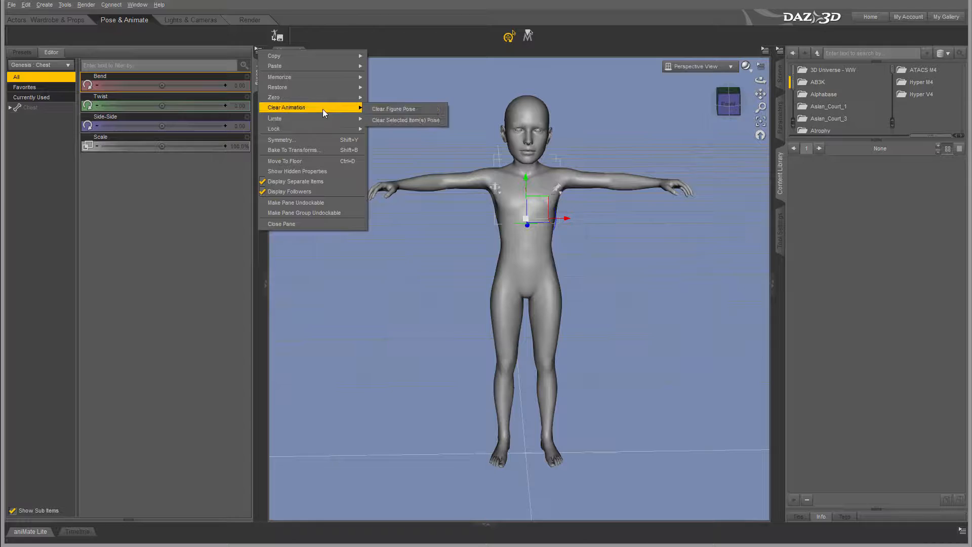
mouse_move(274, 119)
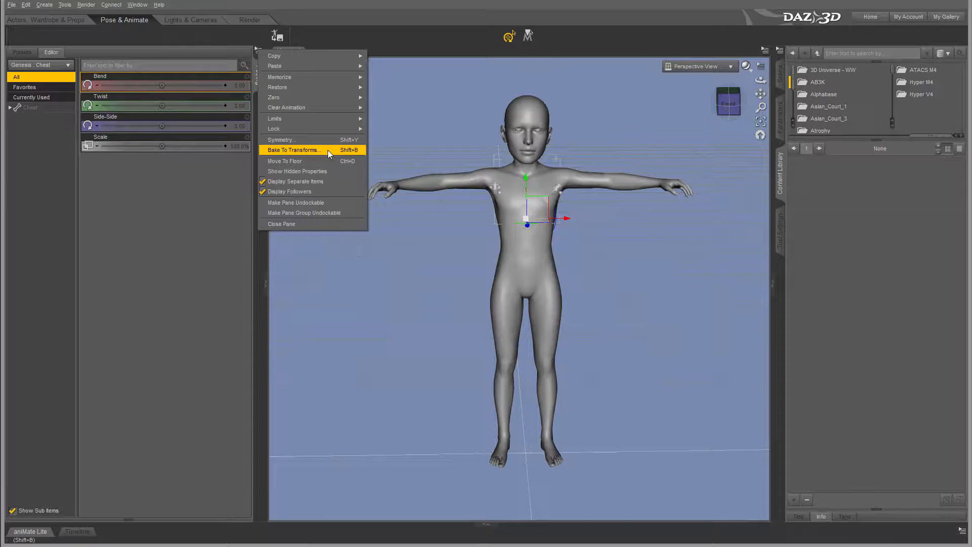
mouse_move(321, 161)
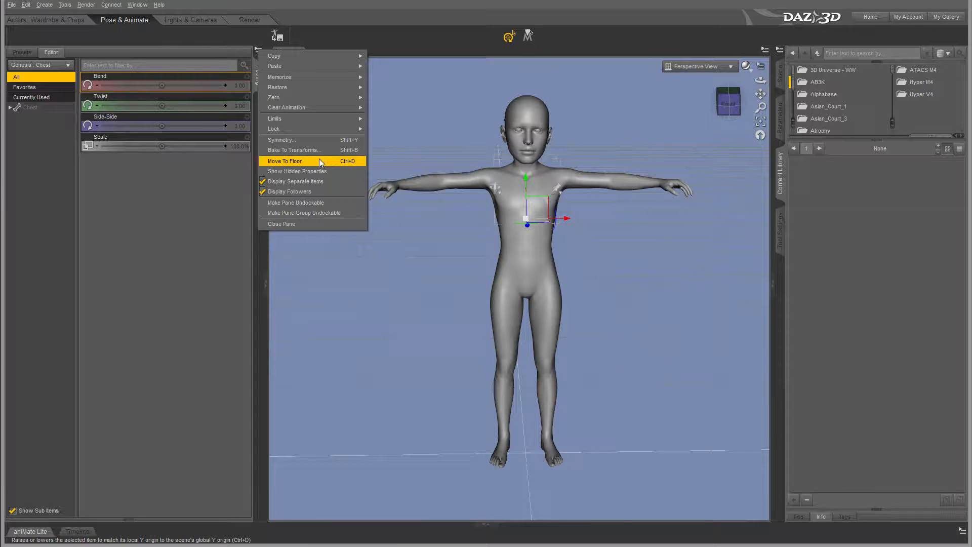
mouse_move(334, 167)
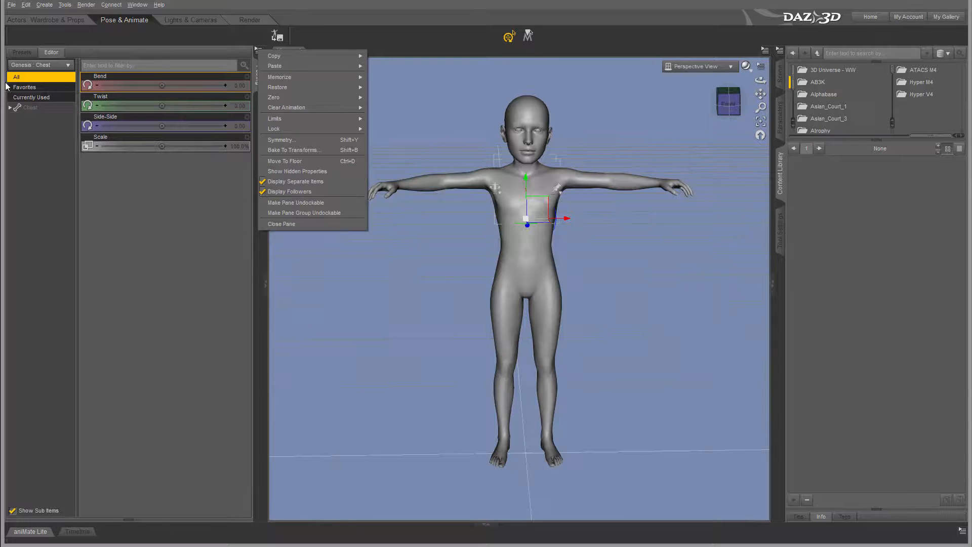
mouse_move(304, 171)
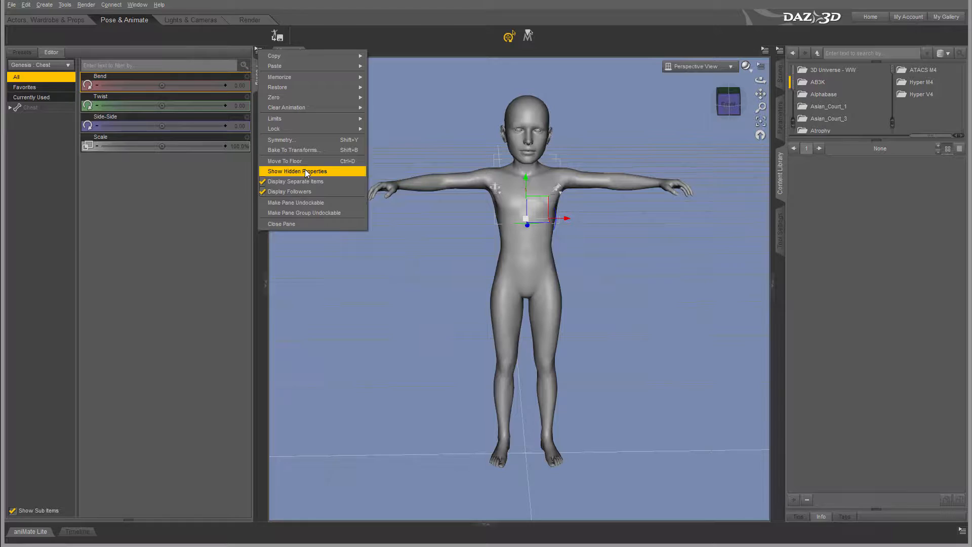
mouse_move(319, 182)
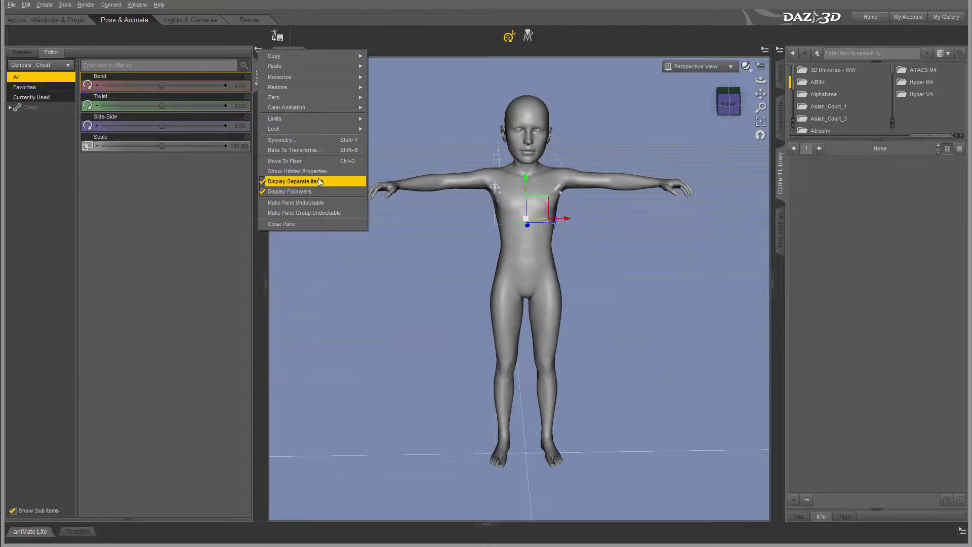
click(294, 181)
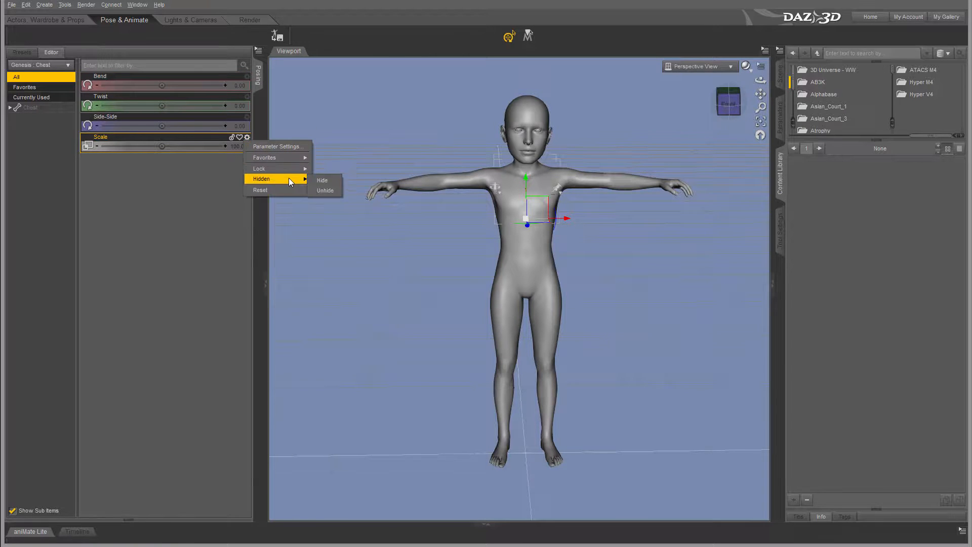
click(322, 180)
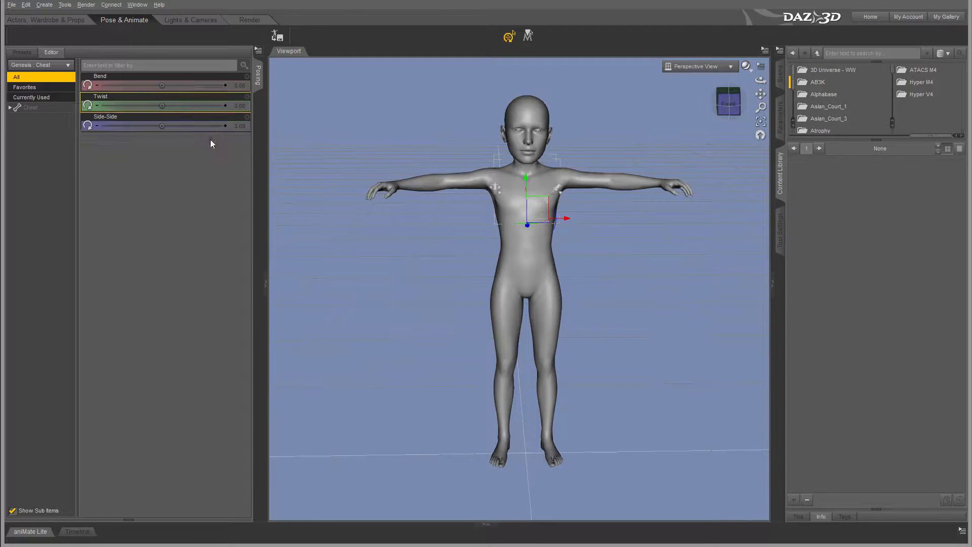
click(258, 50)
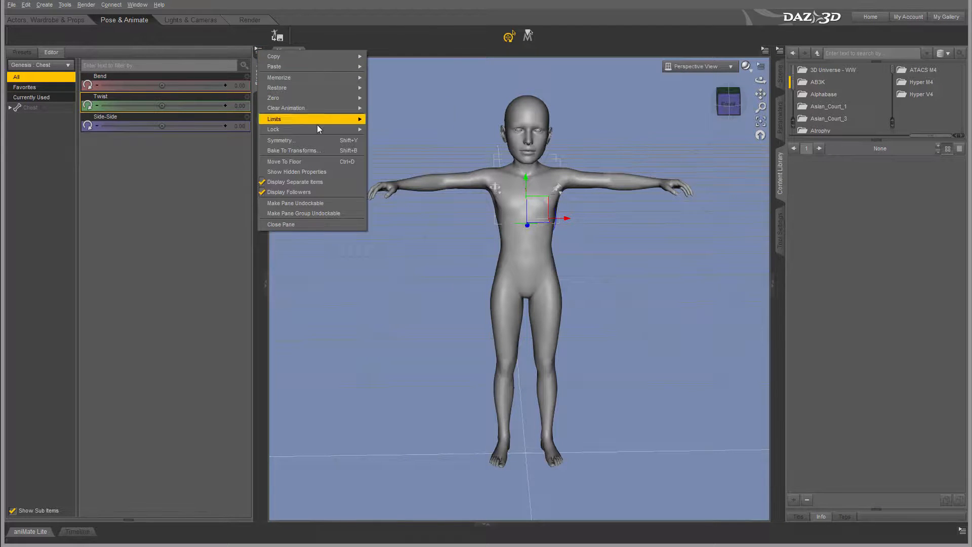
mouse_move(333, 174)
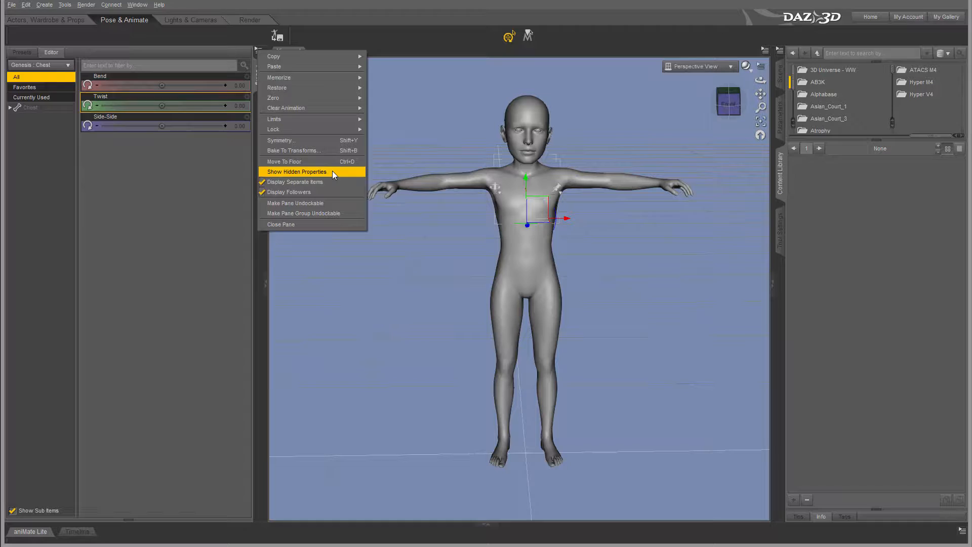
click(297, 172)
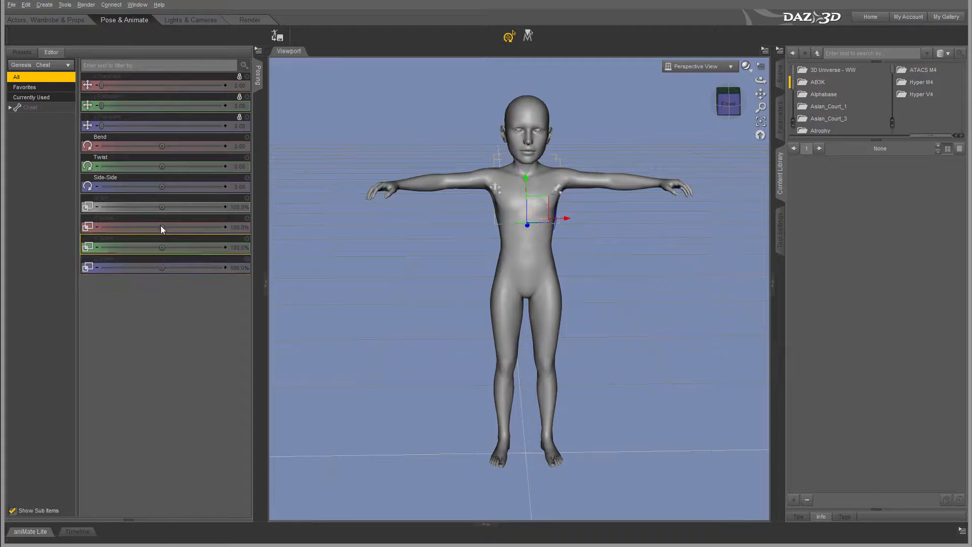
mouse_move(247, 200)
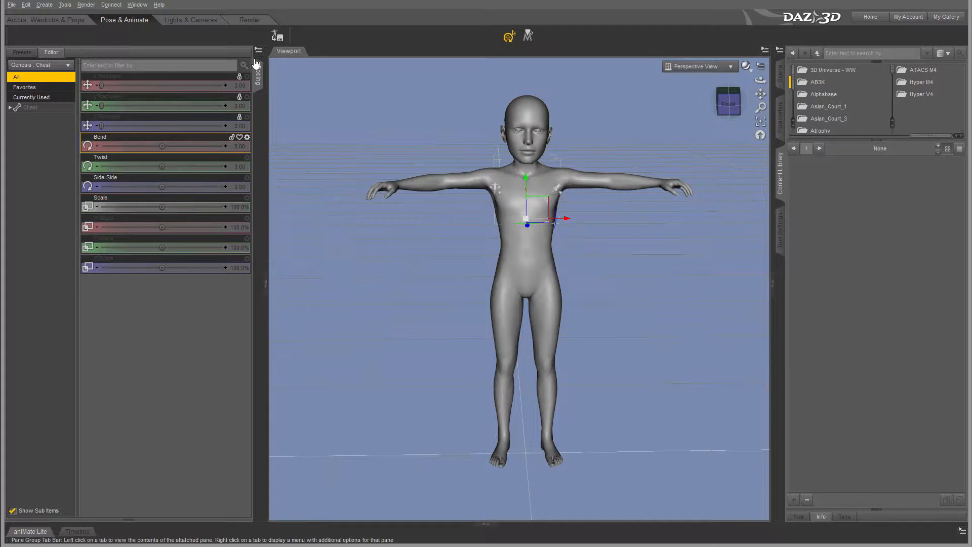
click(257, 51)
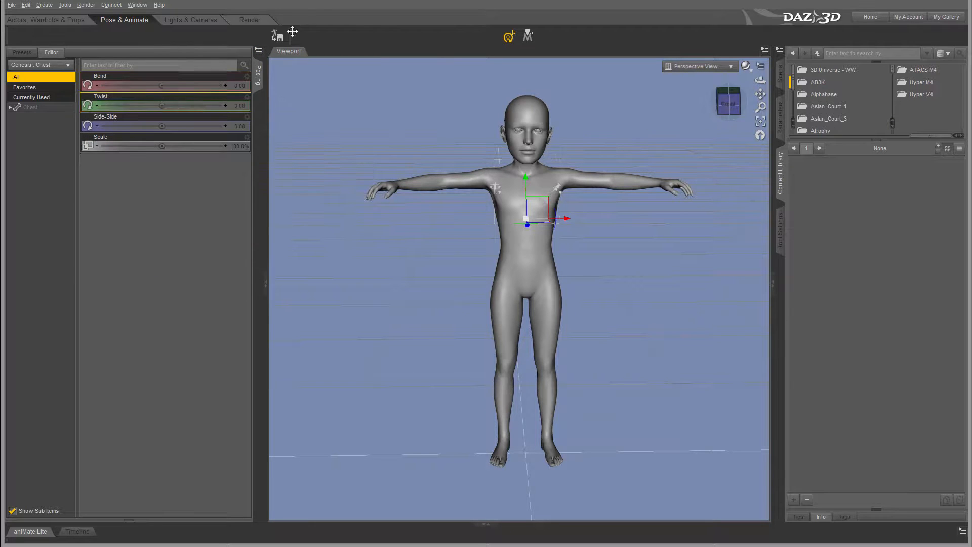
click(259, 51)
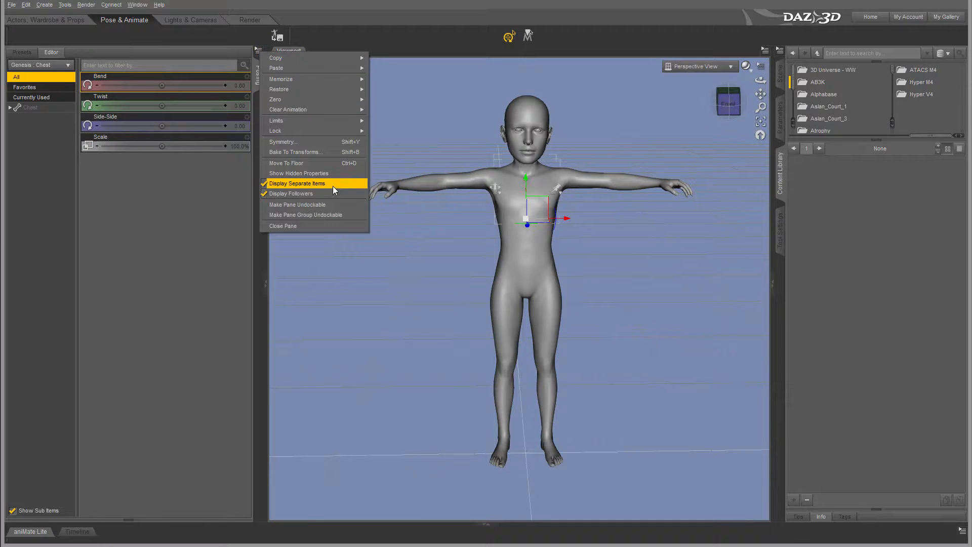
mouse_move(323, 215)
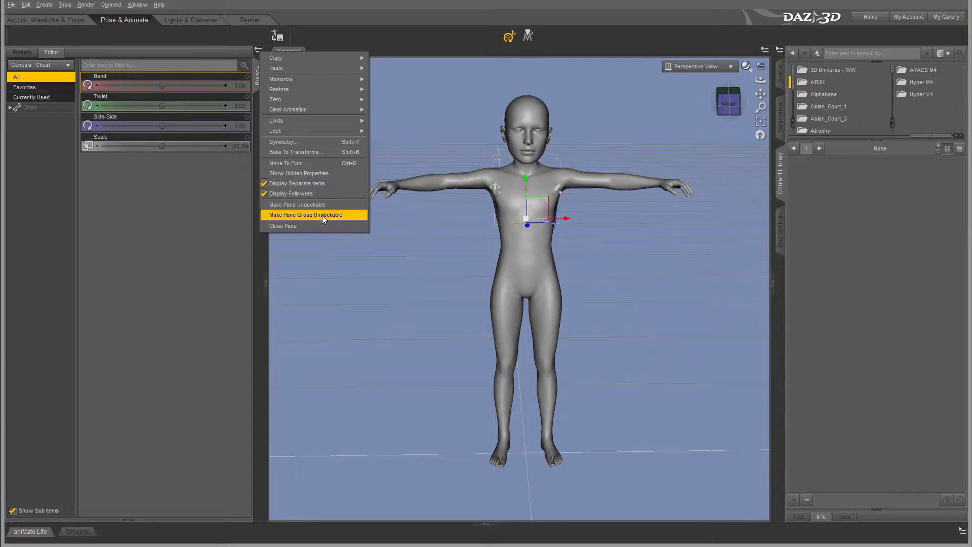
mouse_move(304, 204)
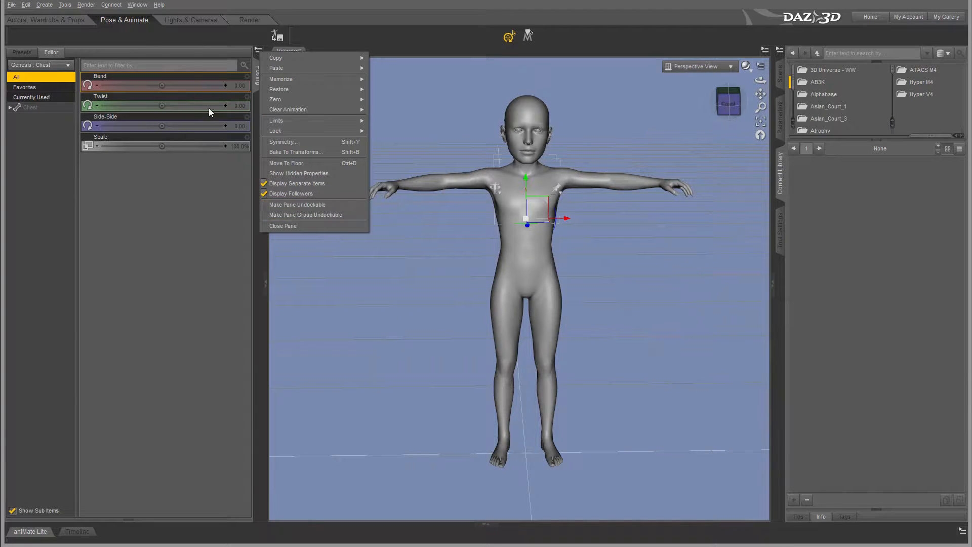
mouse_move(315, 215)
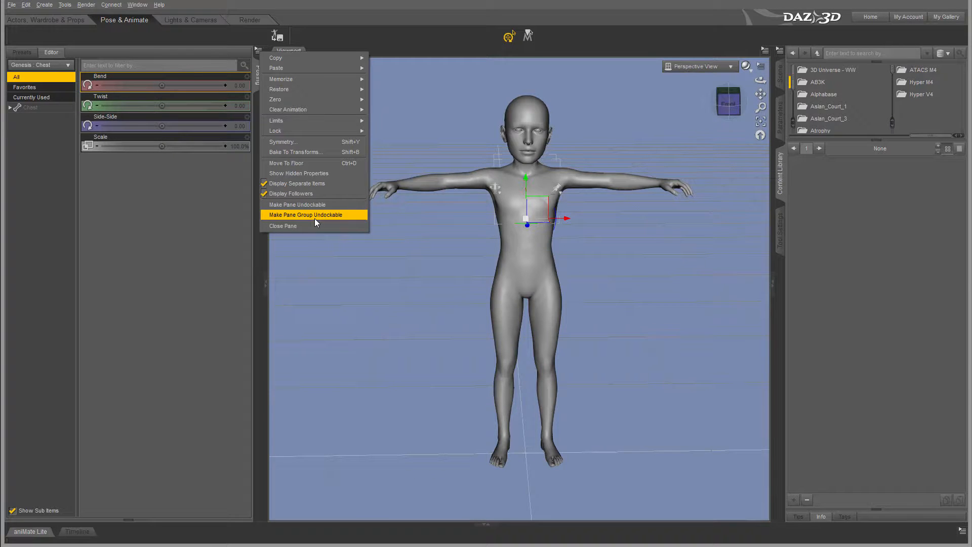
mouse_move(310, 218)
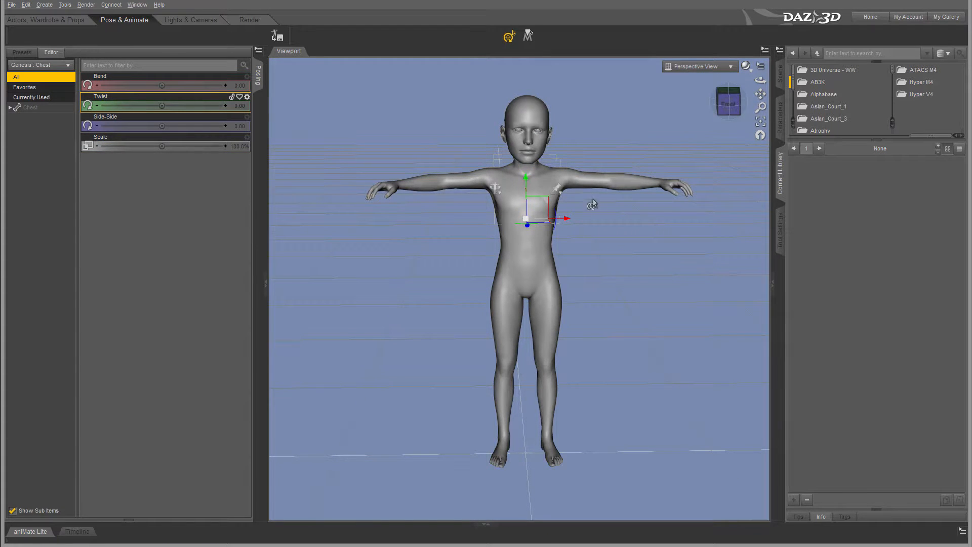
mouse_move(199, 109)
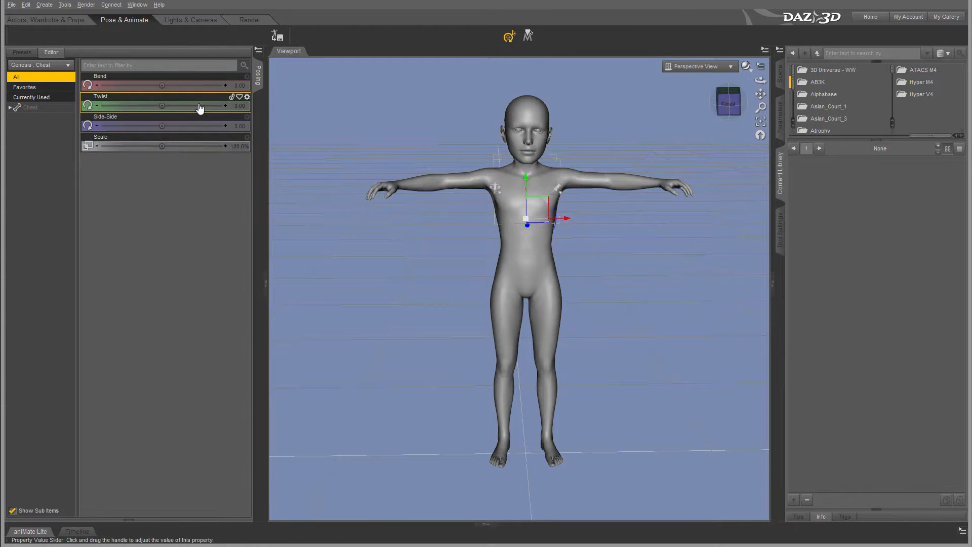
- Twist the chest slightly, scale it to about 114%, and bring its bend back near zero
drag(160, 106, 180, 106)
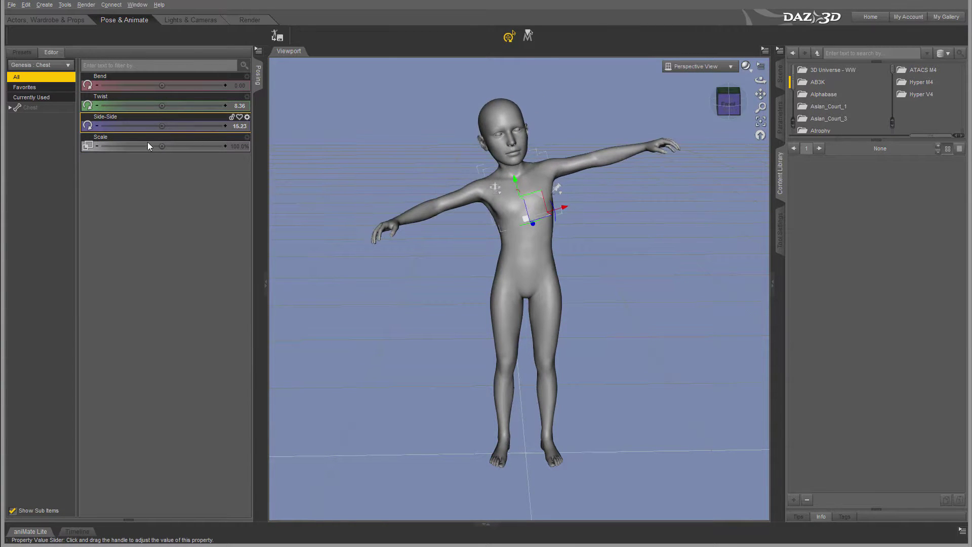
drag(161, 146, 141, 146)
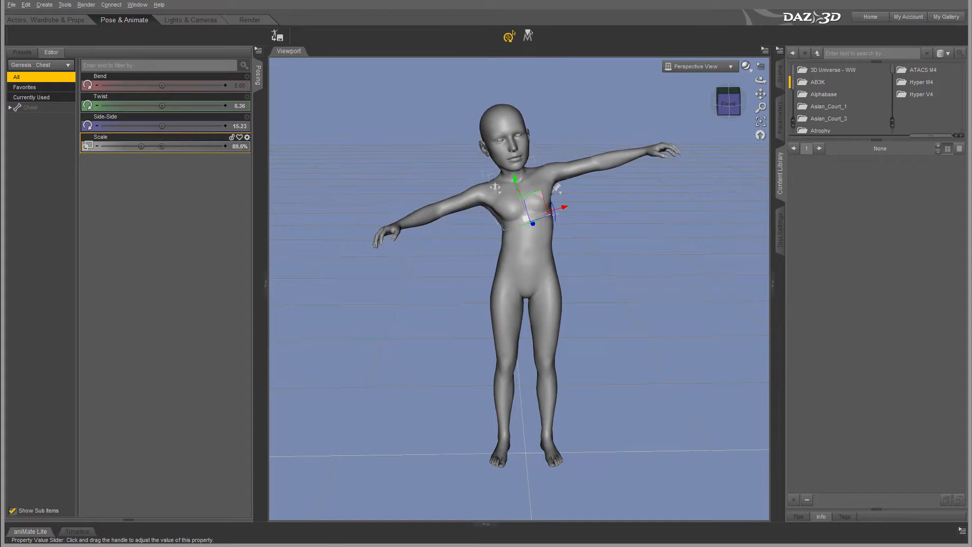
drag(142, 146, 164, 146)
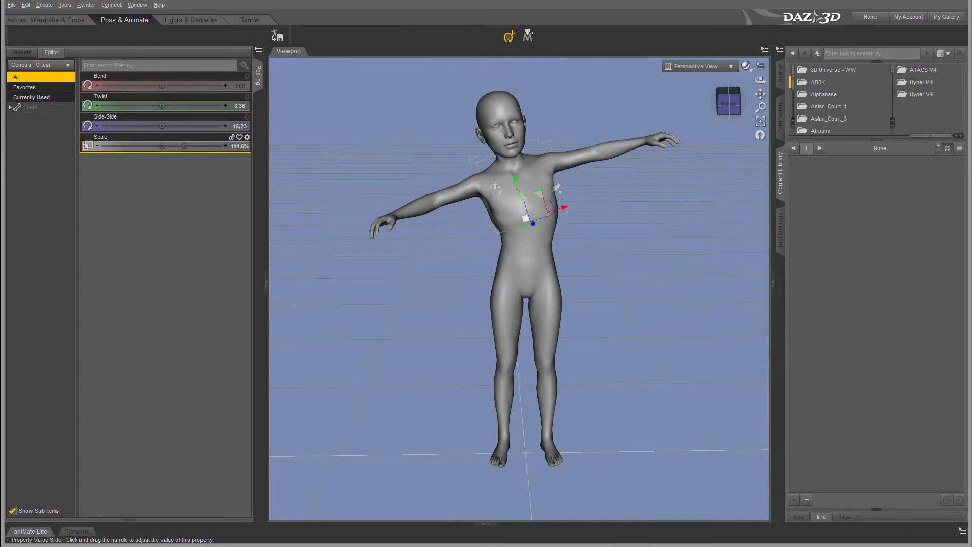
drag(160, 85, 180, 85)
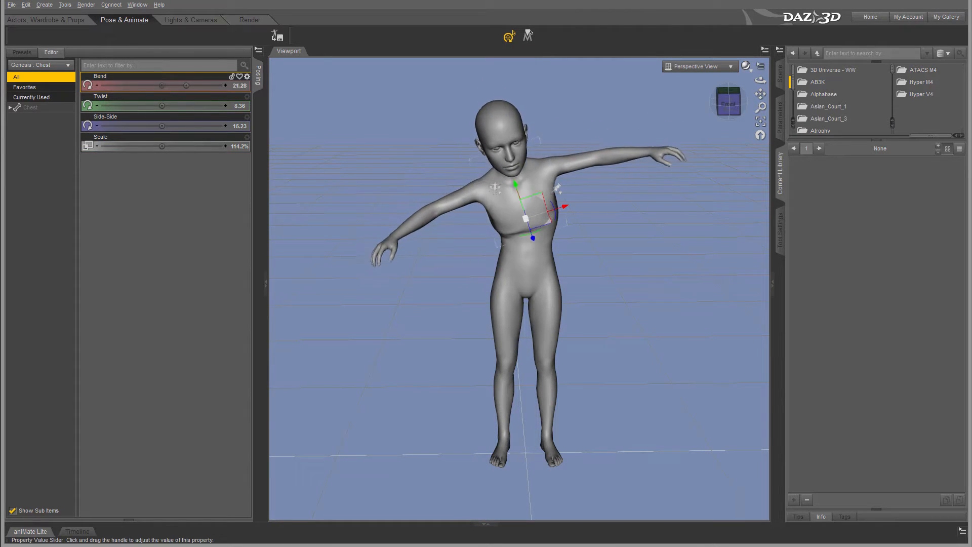
drag(161, 85, 106, 85)
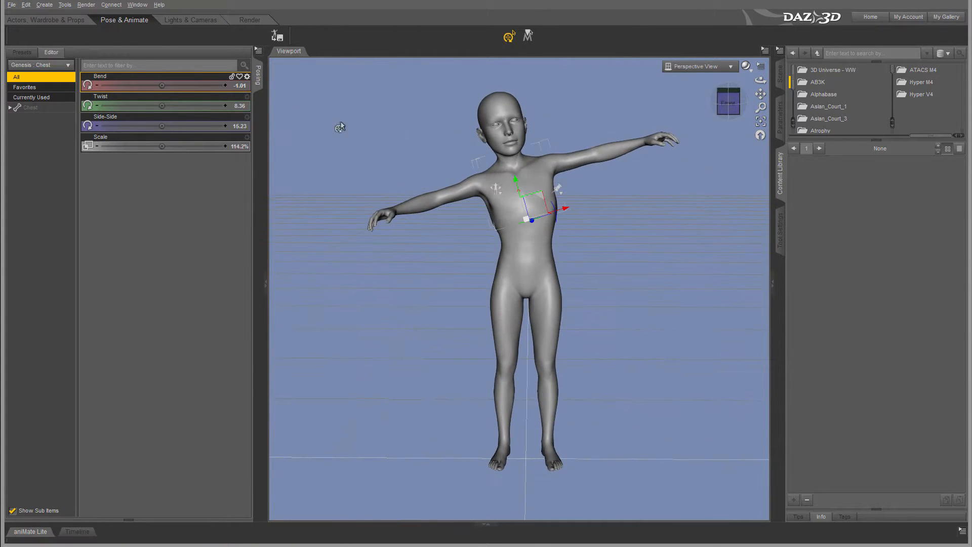
mouse_move(257, 117)
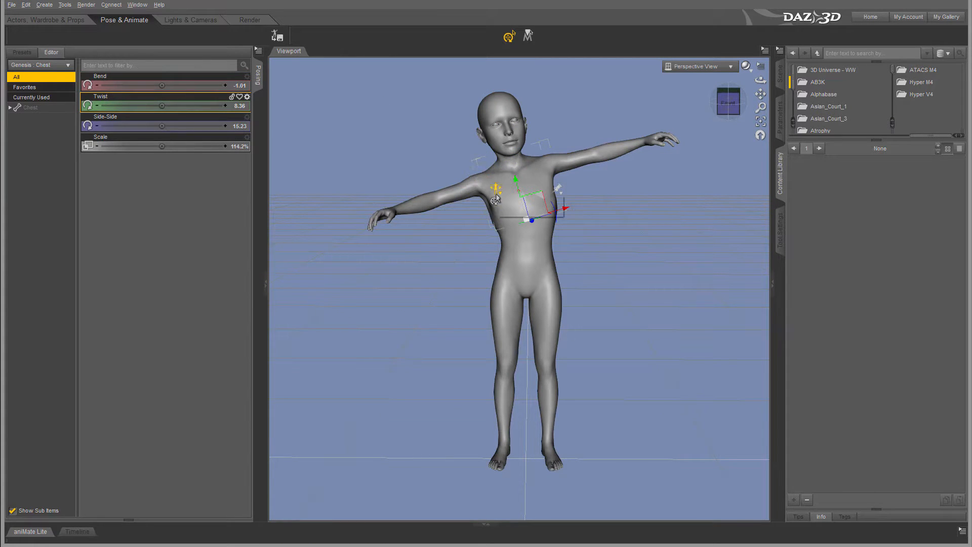
- Restore the whole figure's default pose, resetting the chest's bend, twist, side-side and scale
right_click(496, 198)
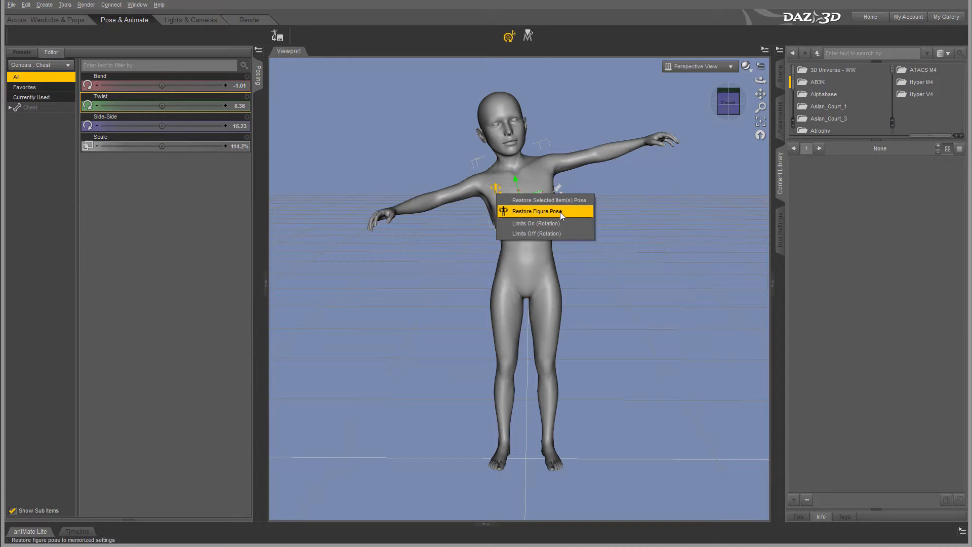
click(536, 211)
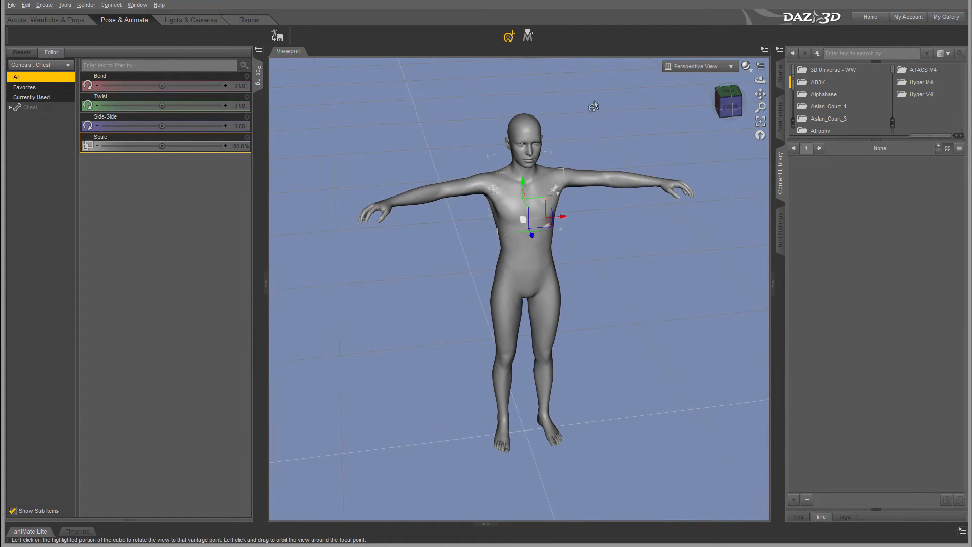
mouse_move(236, 85)
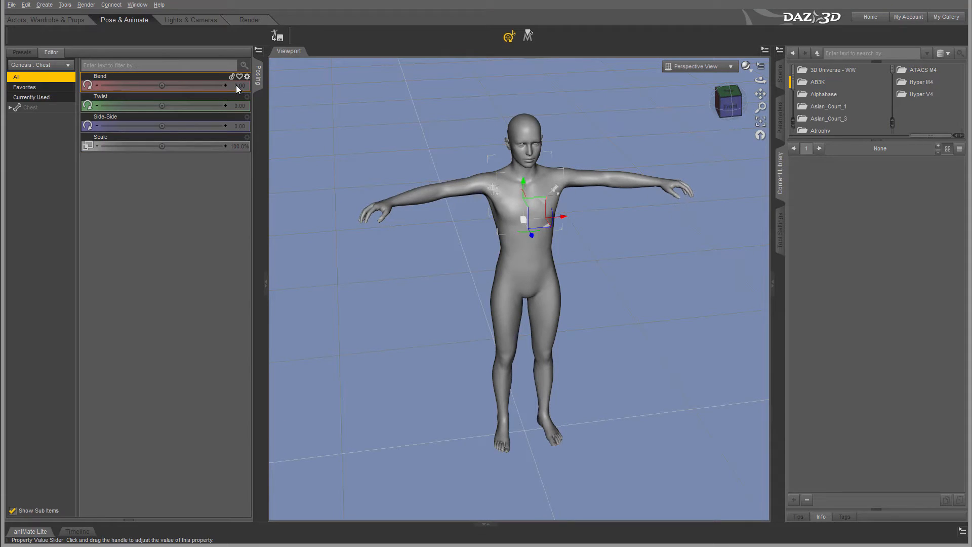
double_click(242, 101)
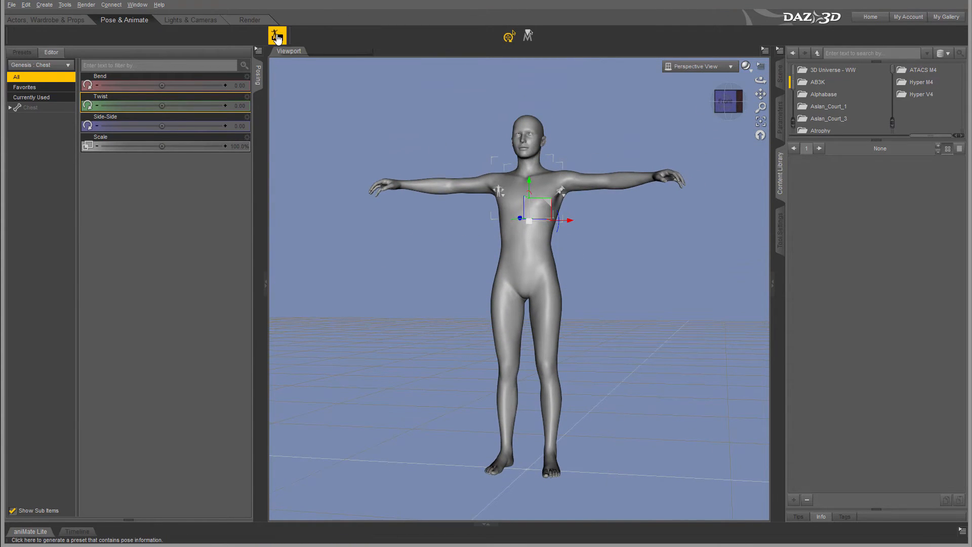
mouse_move(277, 36)
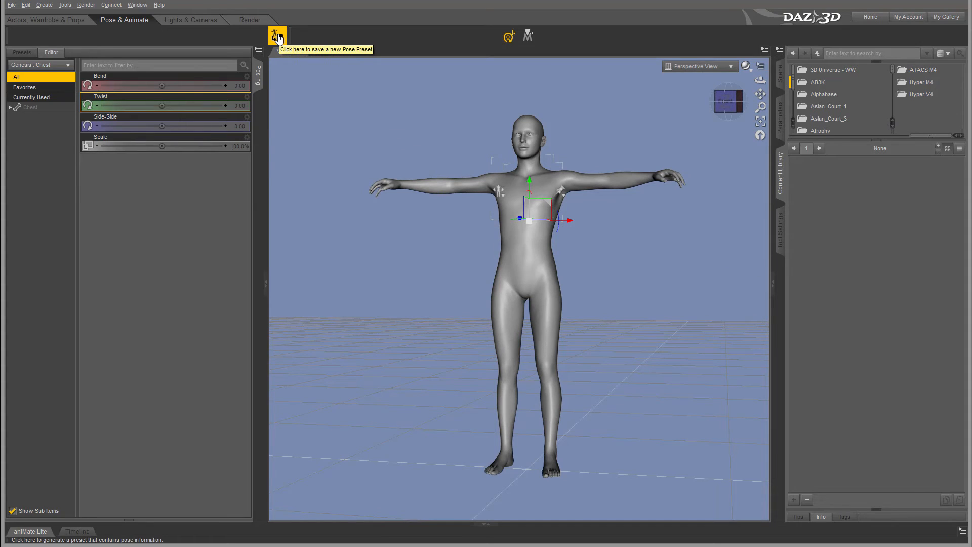